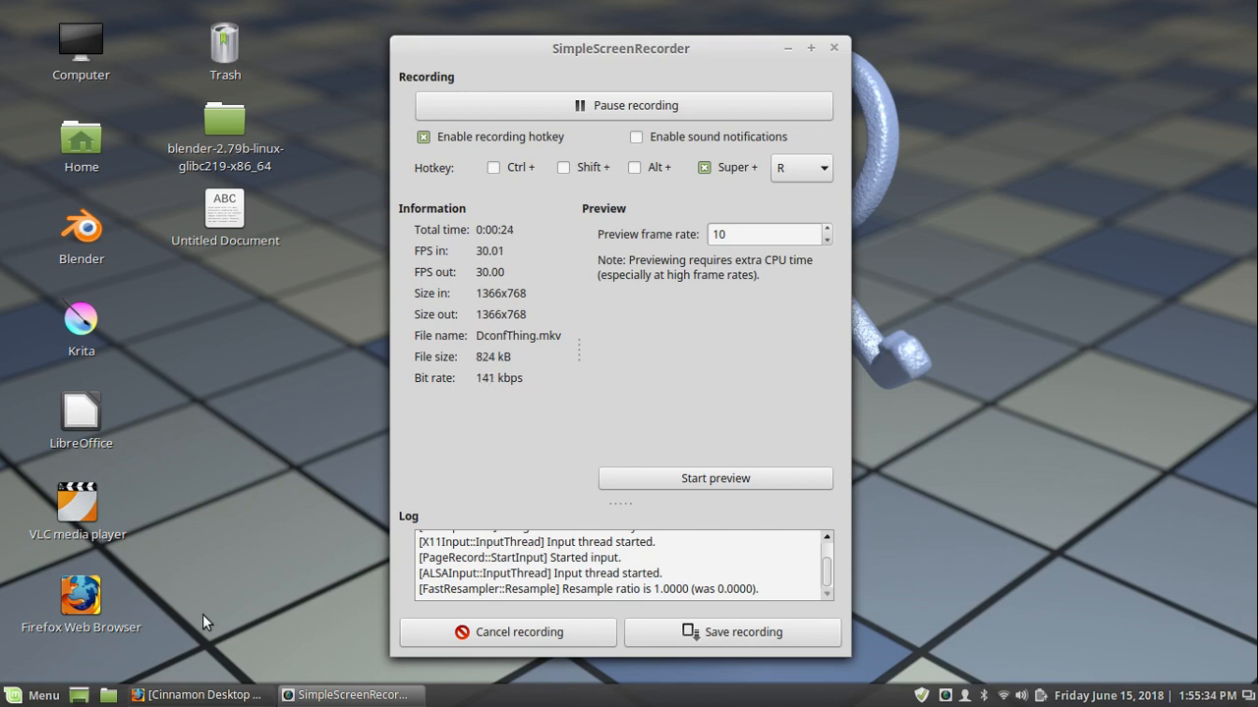
pyautogui.moveTo(236, 551)
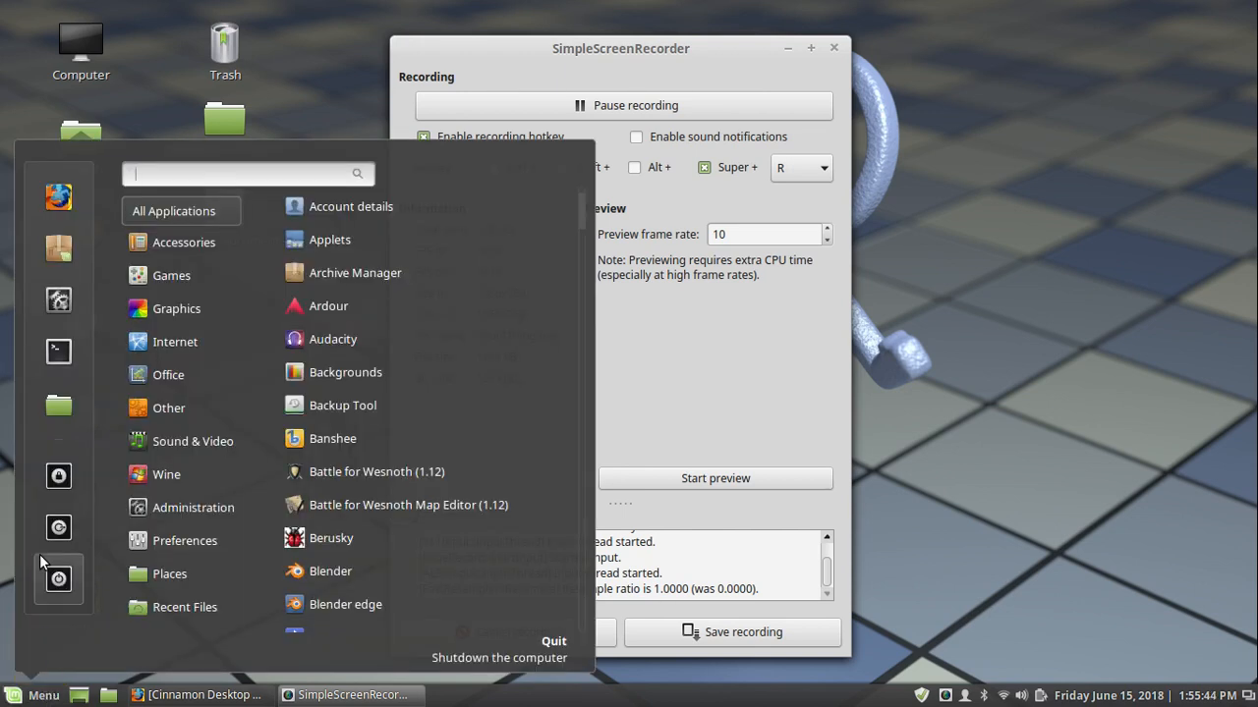
pyautogui.moveTo(114, 542)
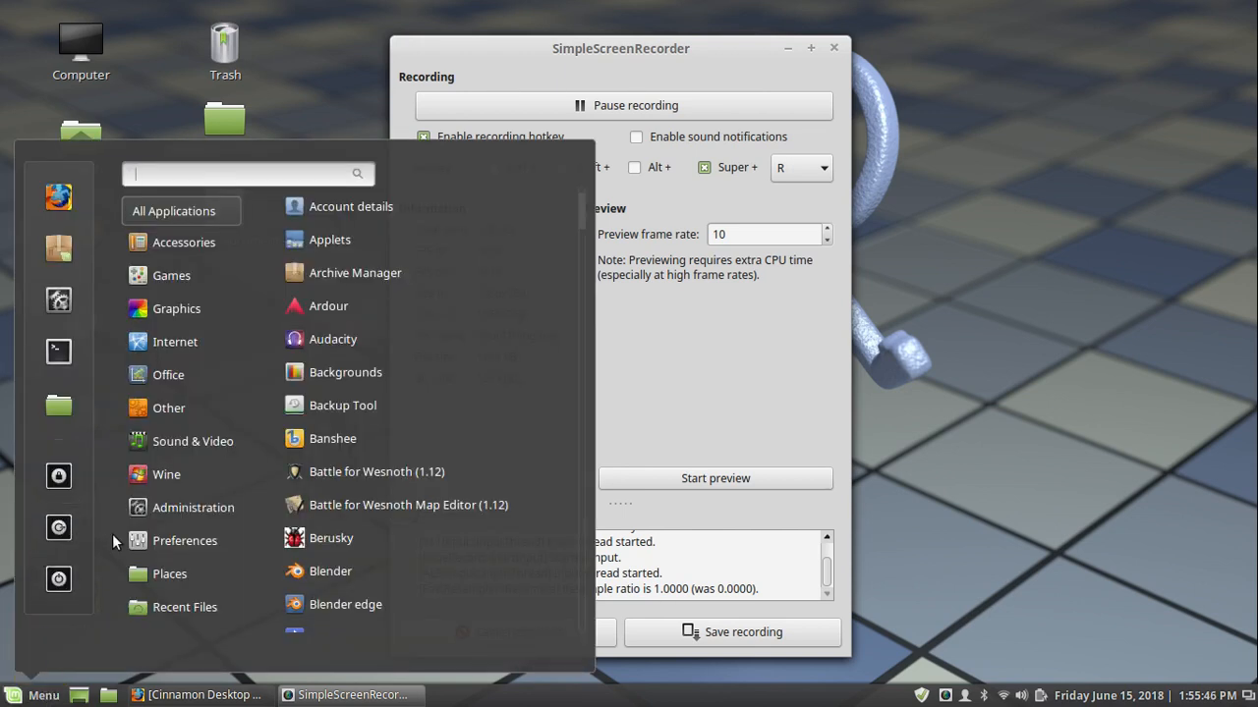
# - Show the Administration applications and scroll the list until the dconf Editor launcher is visible
pyautogui.click(184, 540)
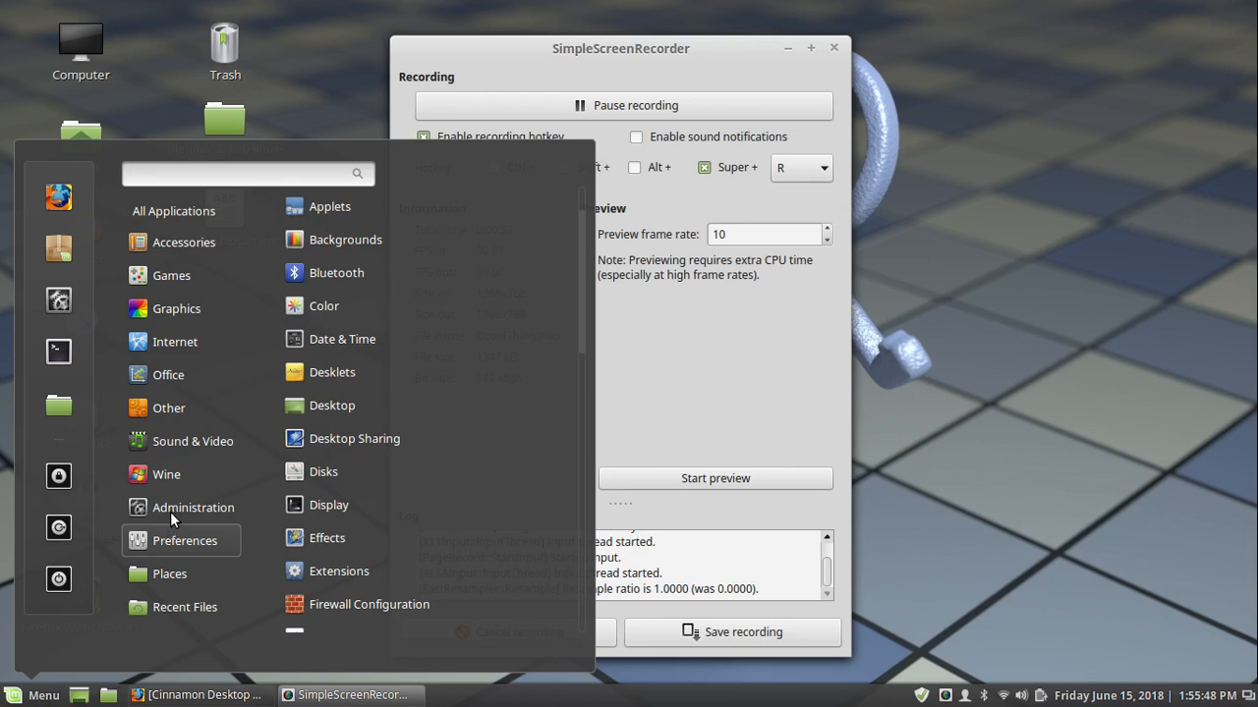
pyautogui.click(193, 507)
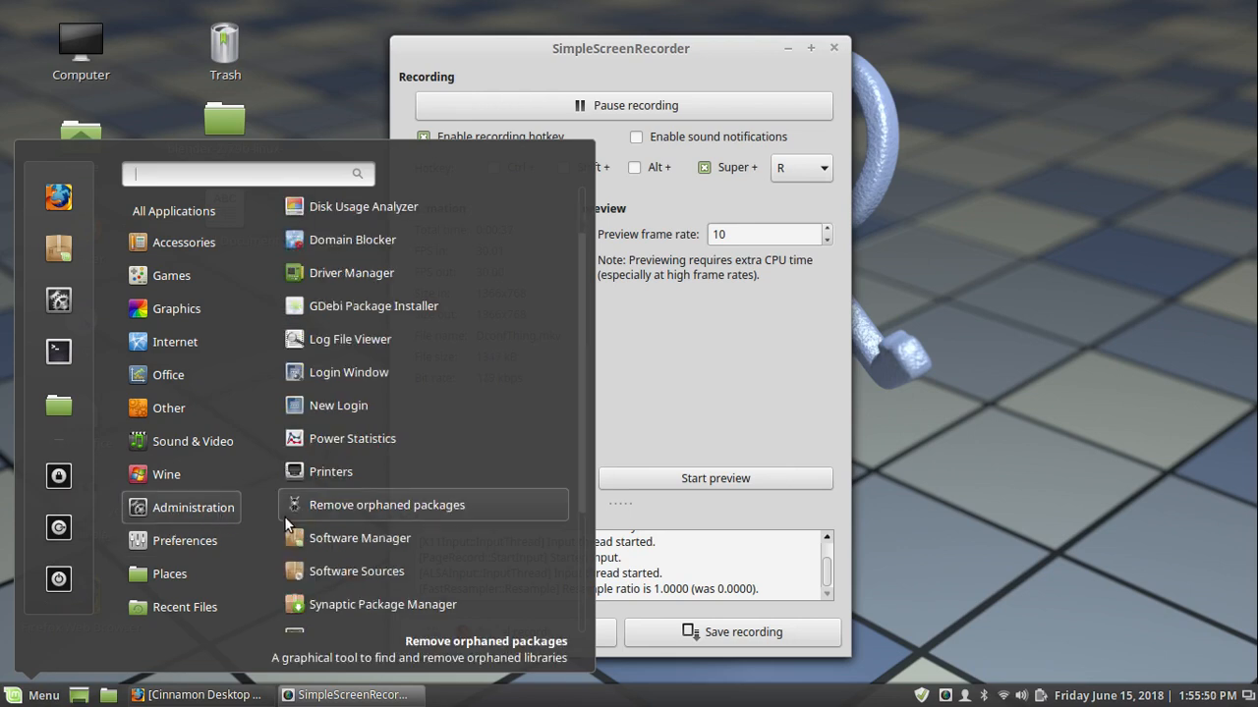
pyautogui.moveTo(352, 438)
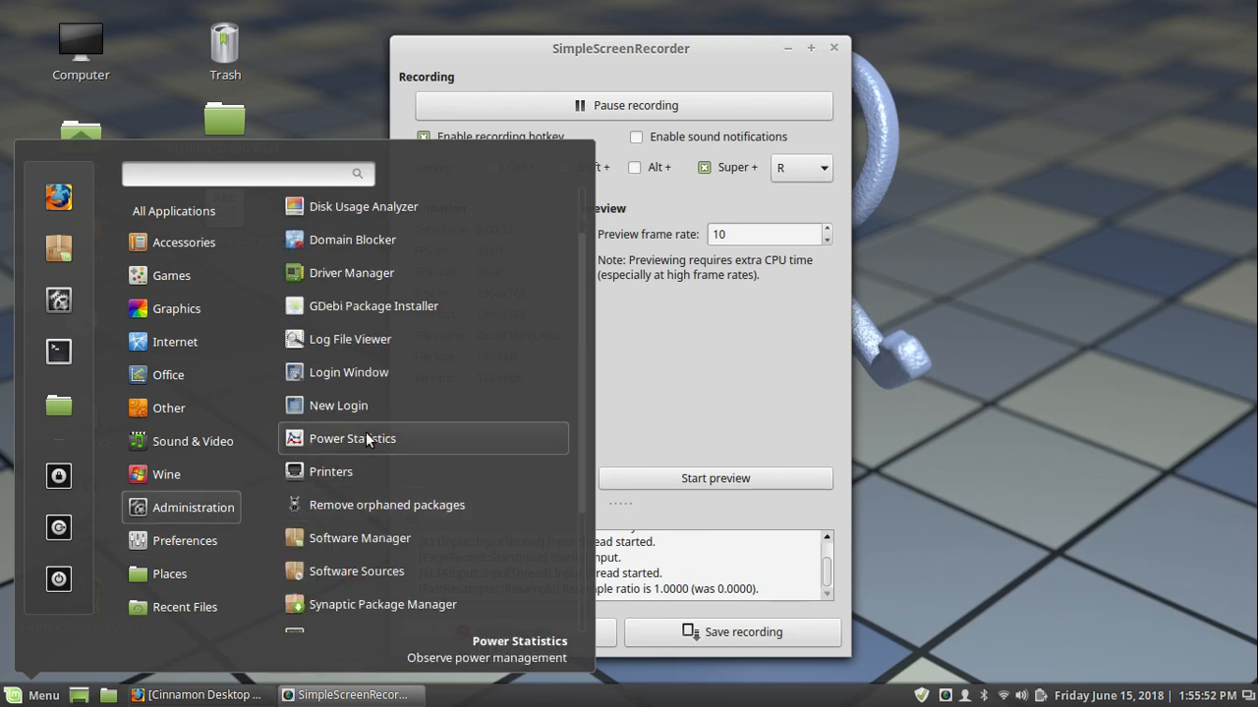
pyautogui.scroll(3)
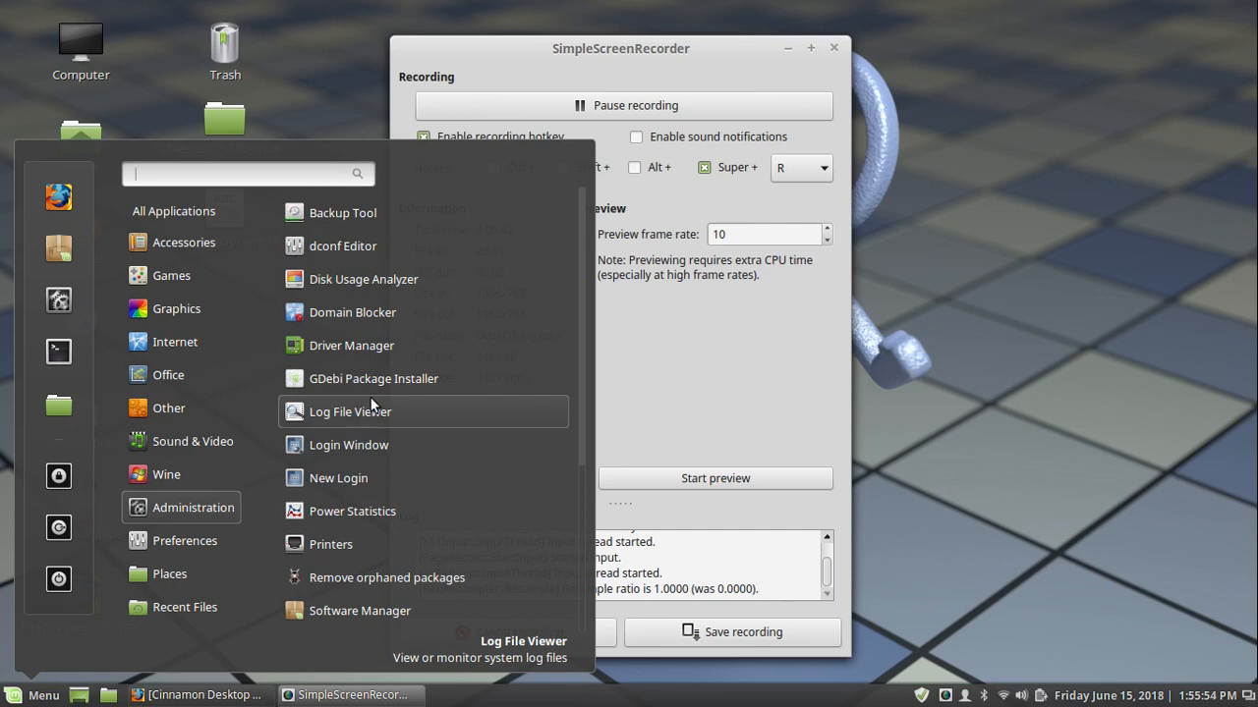
pyautogui.scroll(-3)
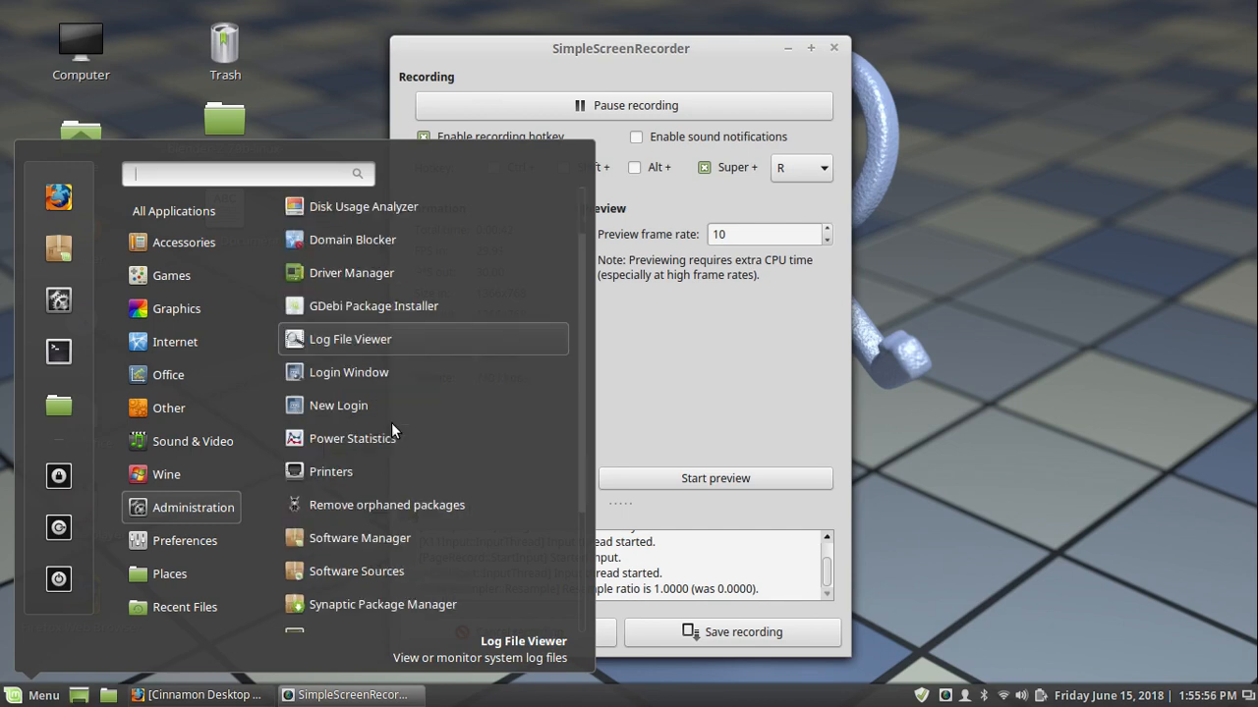
pyautogui.scroll(-3)
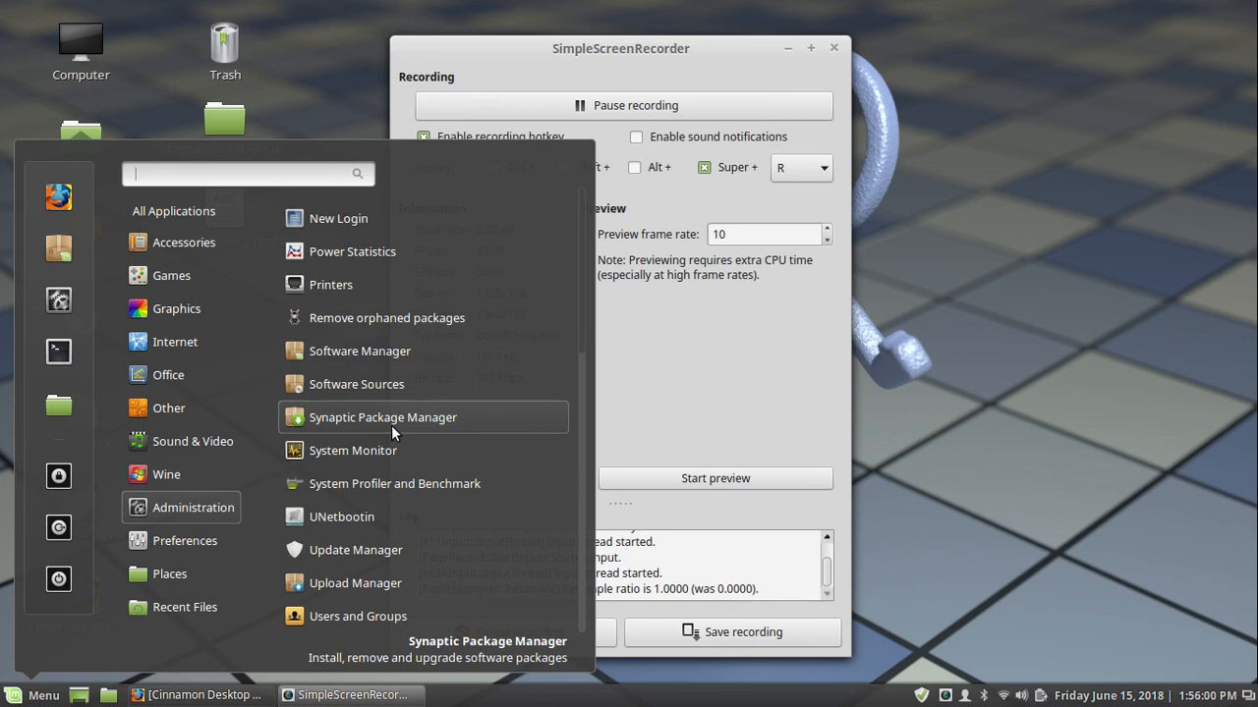
pyautogui.scroll(3)
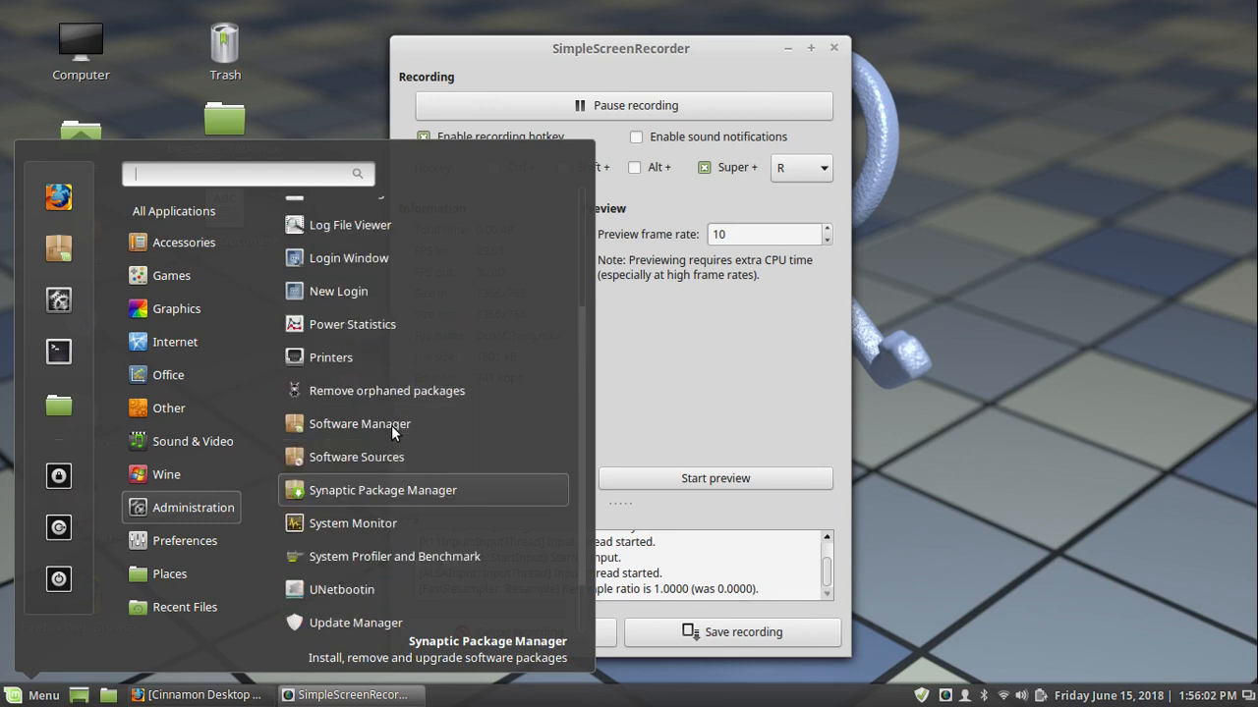
pyautogui.scroll(-3)
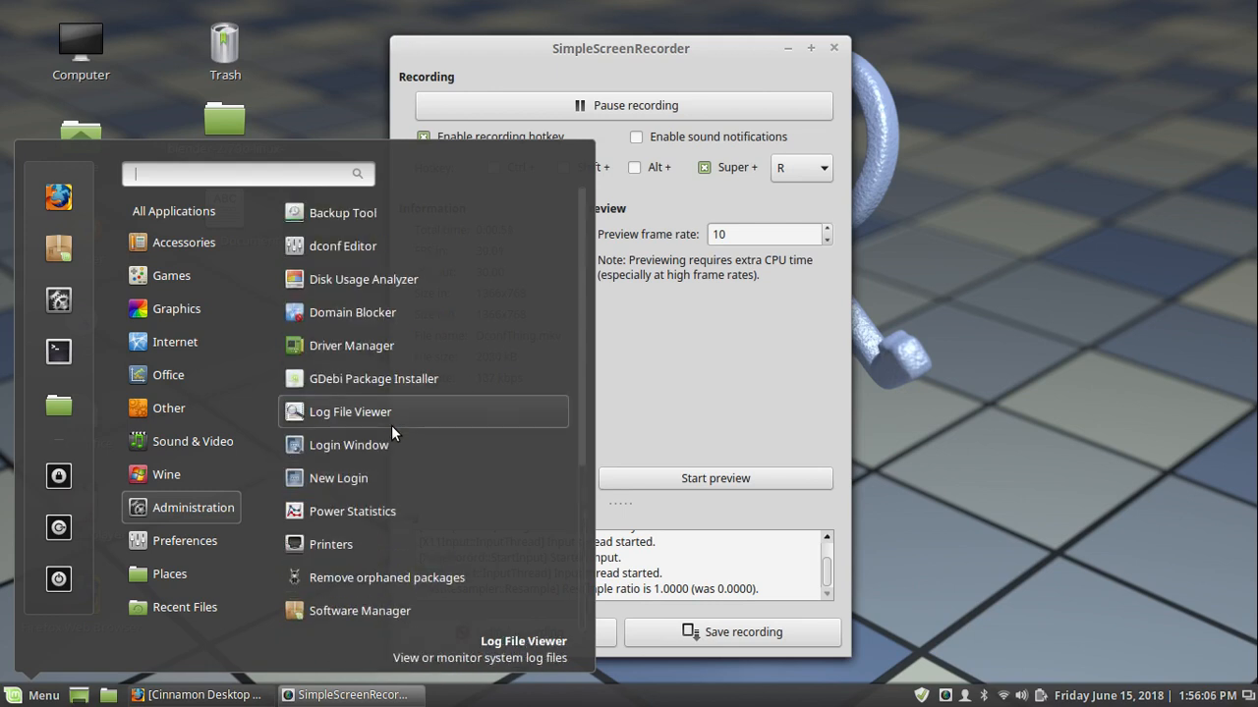
pyautogui.moveTo(342, 246)
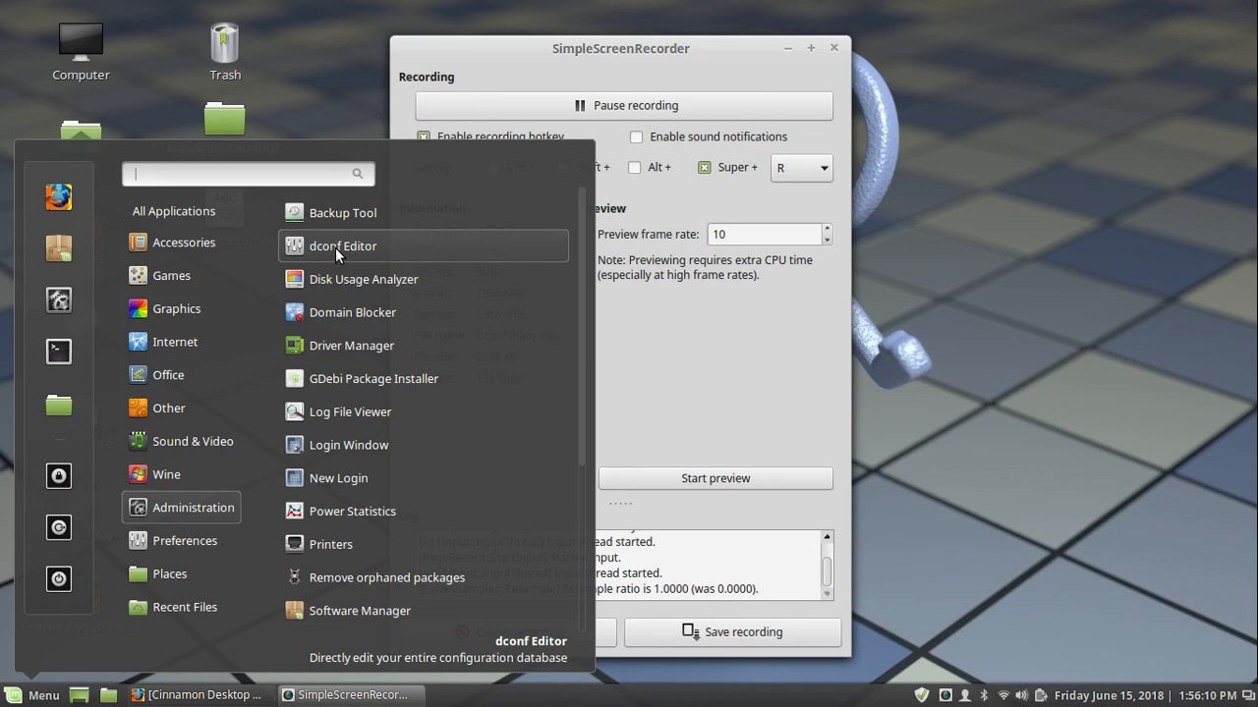
# - Launch dconf Editor, browse to org > cinnamon > background and select the slideshow-folder key
pyautogui.click(342, 246)
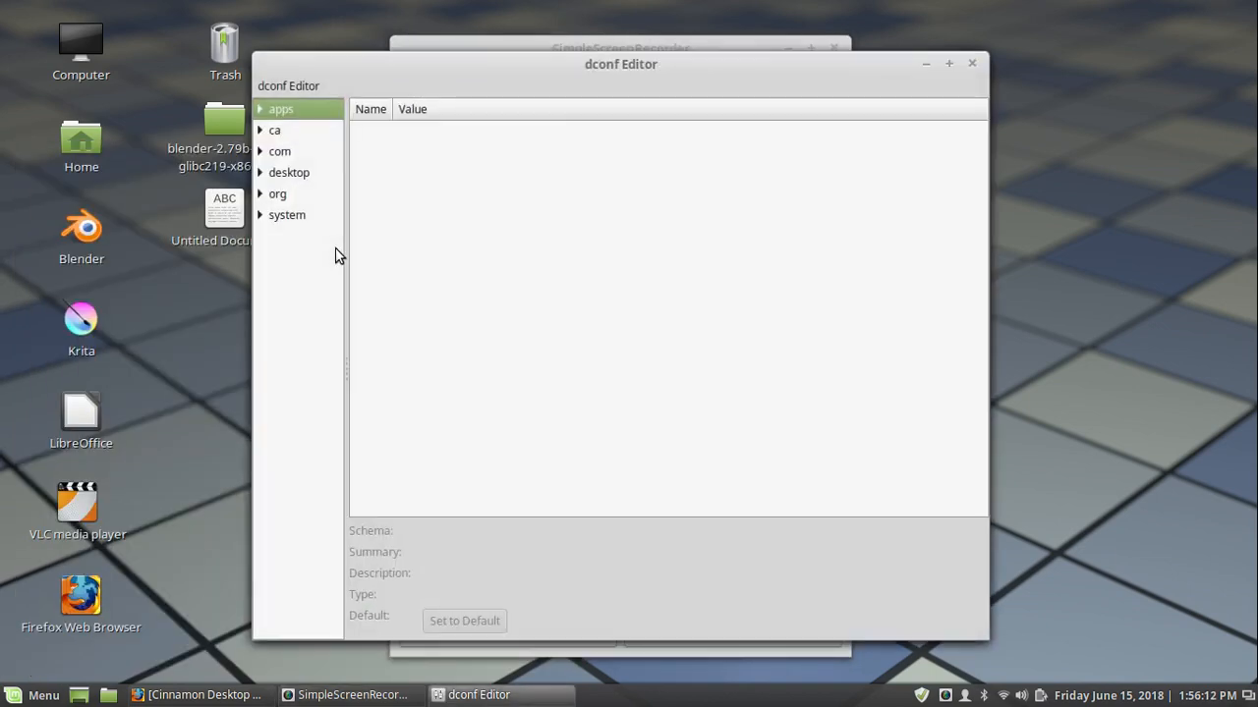
pyautogui.moveTo(287, 161)
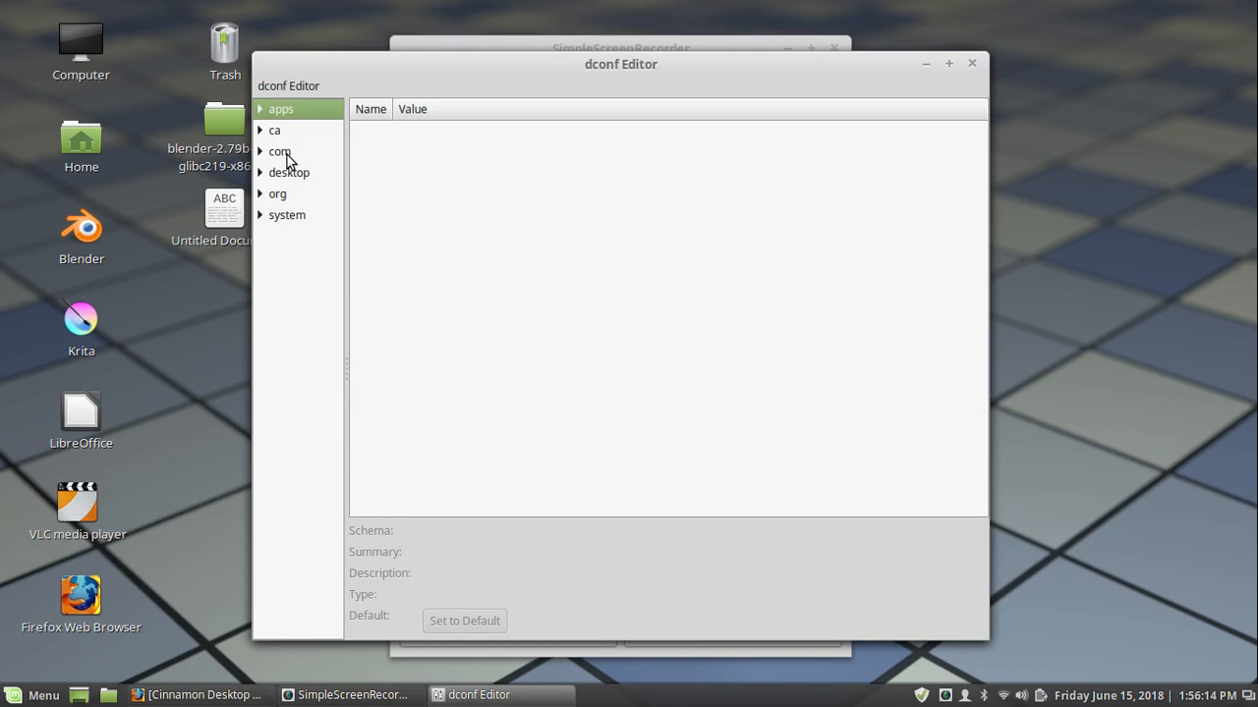
pyautogui.click(276, 130)
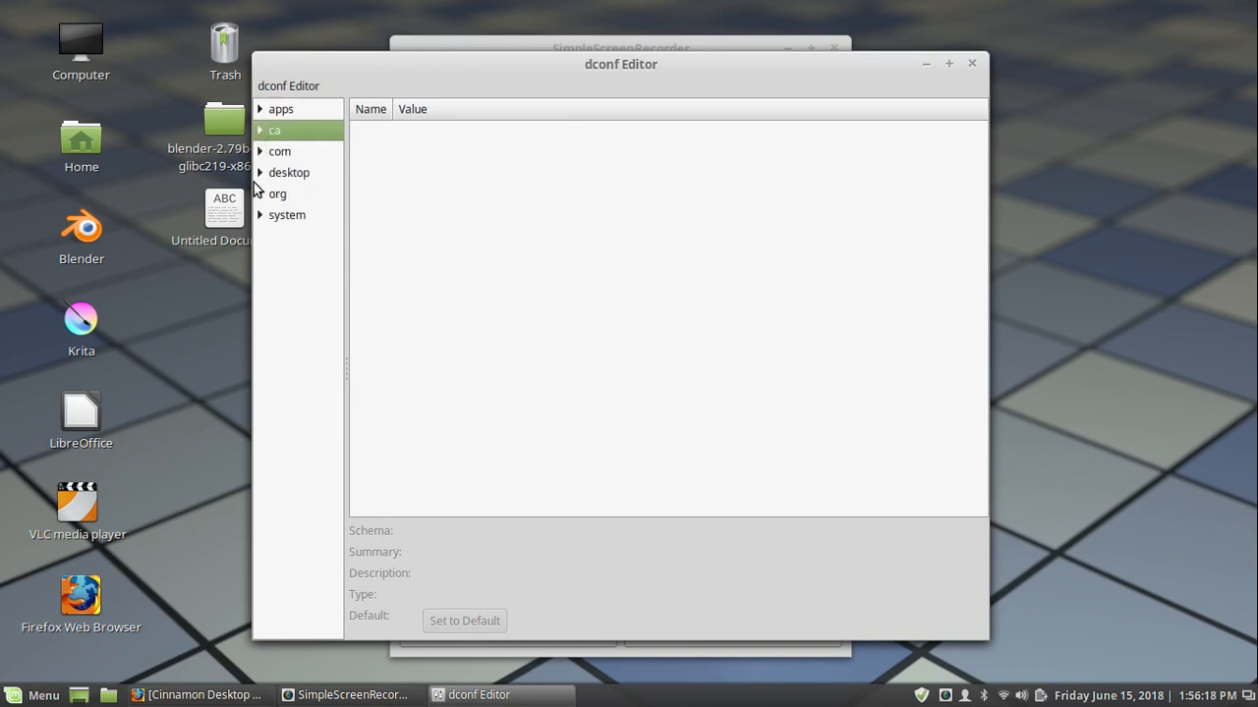
pyautogui.click(289, 173)
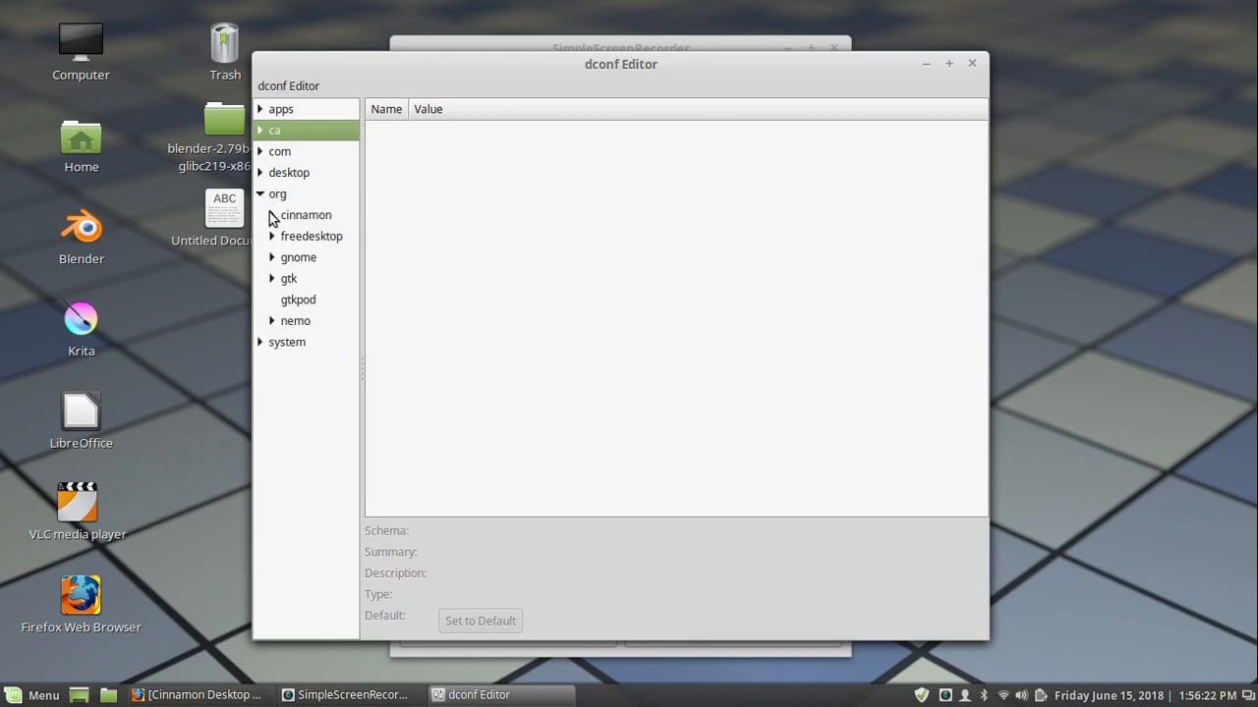
pyautogui.click(322, 236)
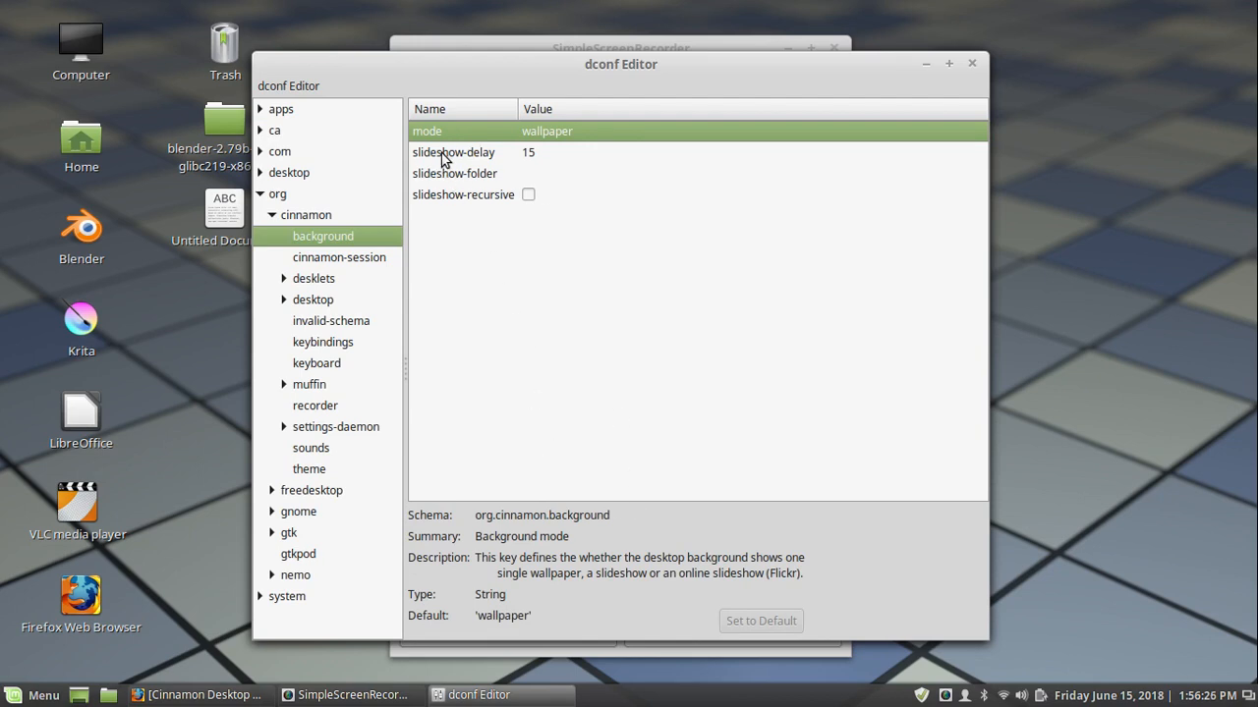
pyautogui.click(454, 173)
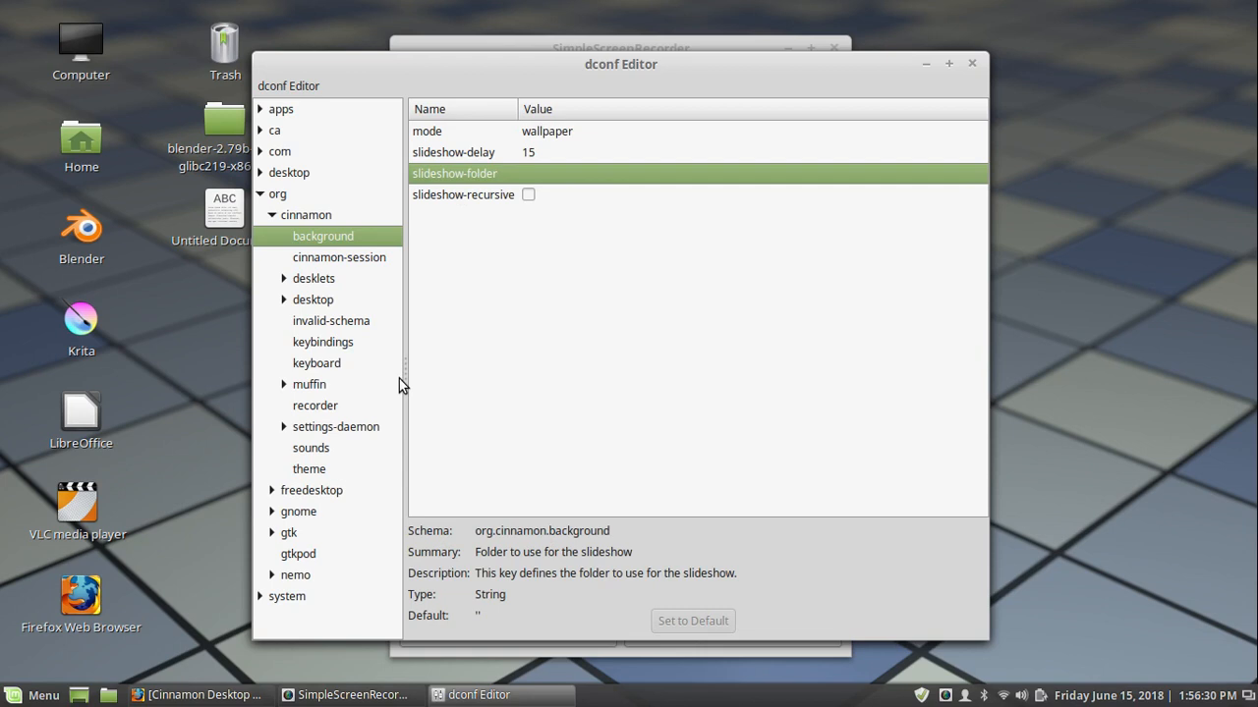
pyautogui.moveTo(608, 381)
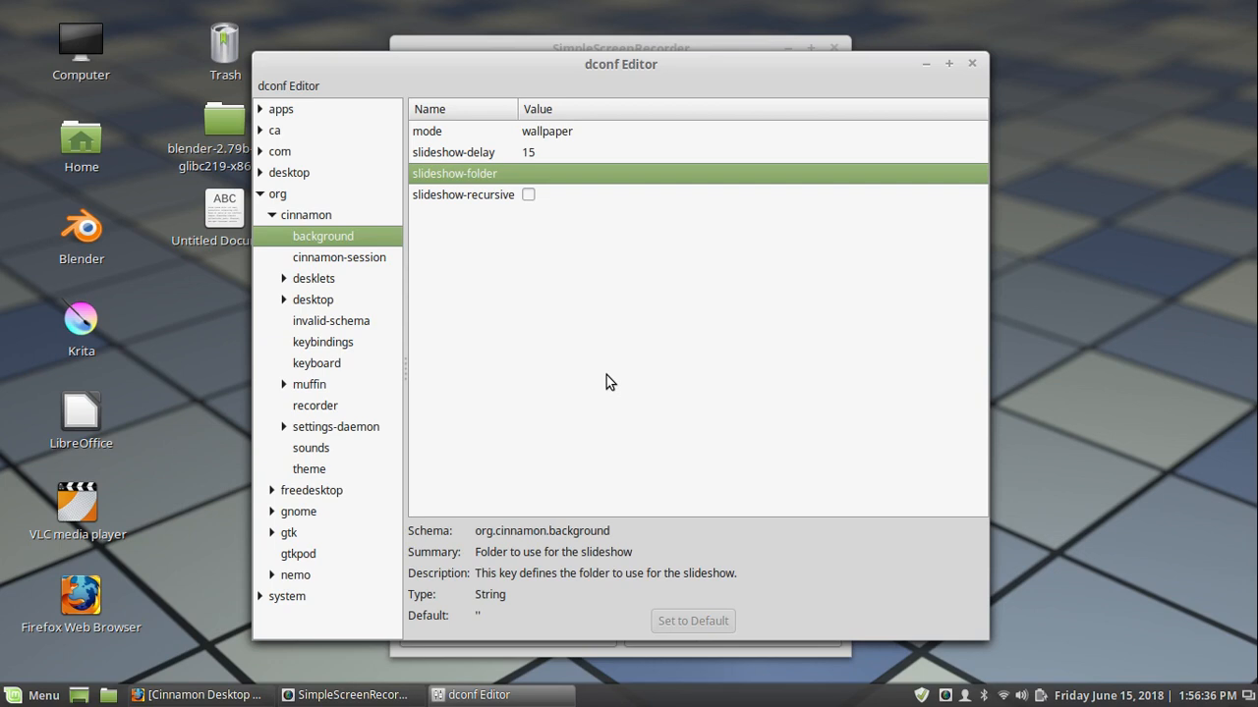
# - Collapse org, peek into the system and com/canonical branches, then fold them again
pyautogui.click(260, 195)
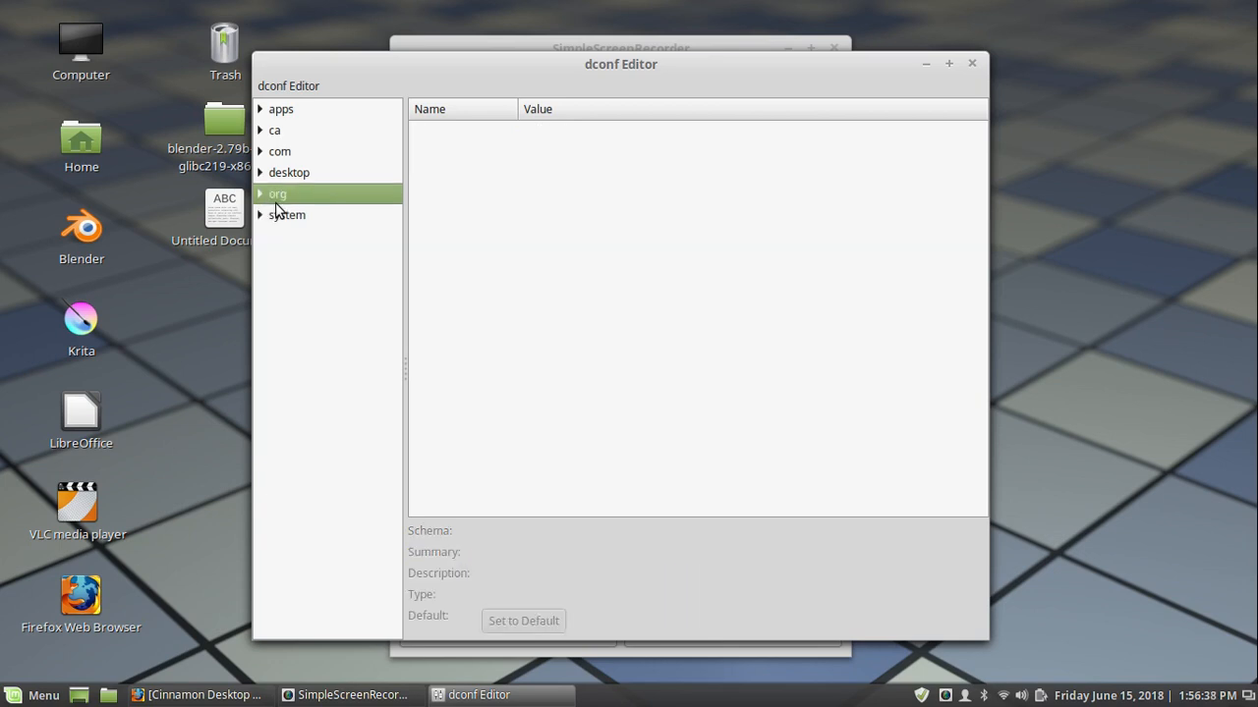
pyautogui.click(261, 214)
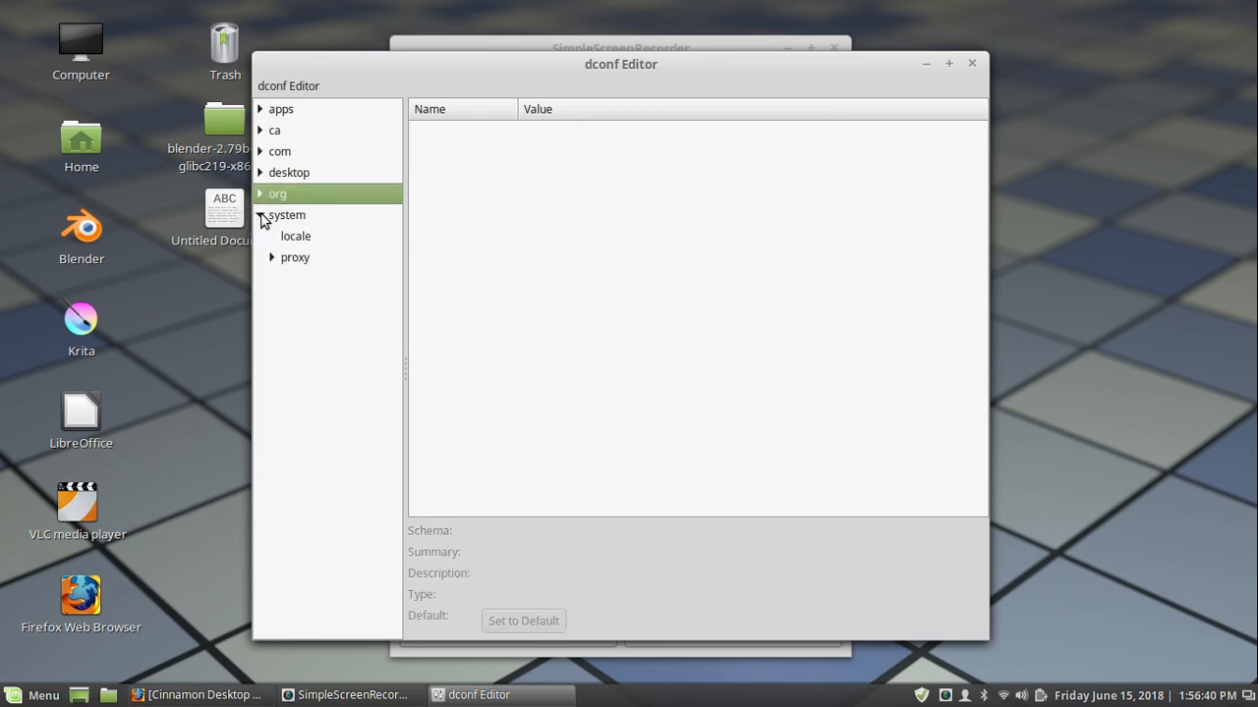
pyautogui.click(287, 215)
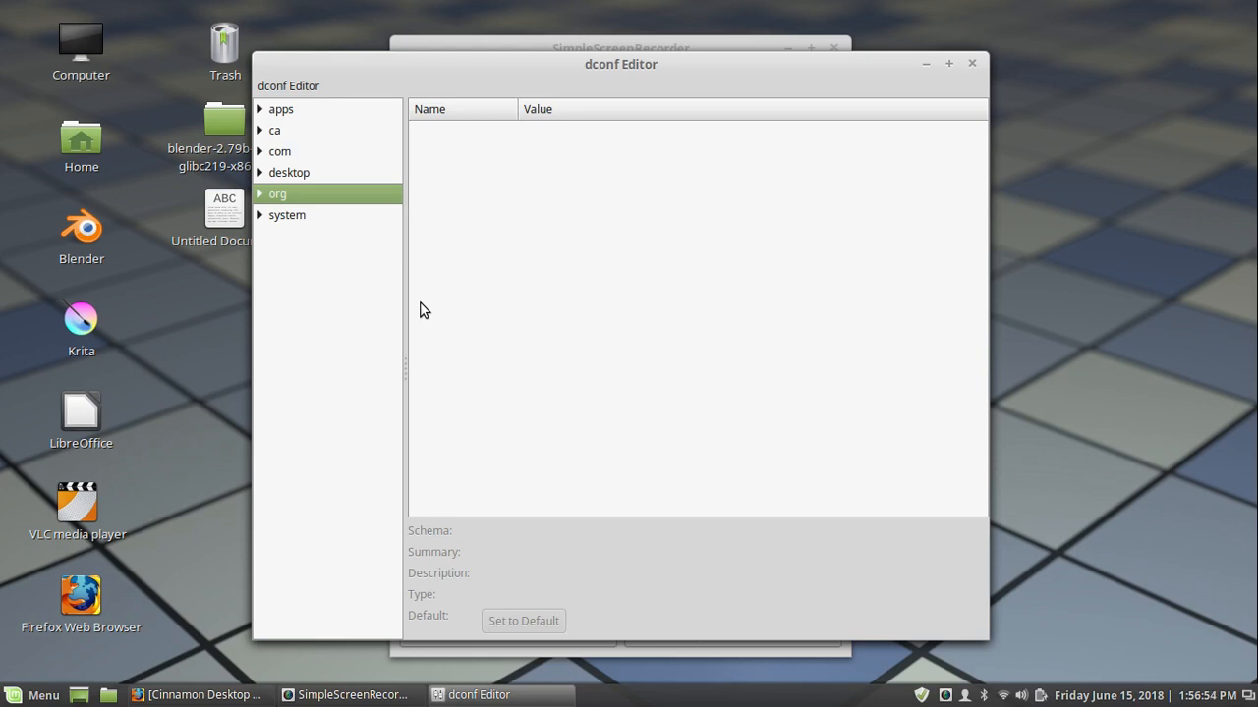
pyautogui.moveTo(464, 209)
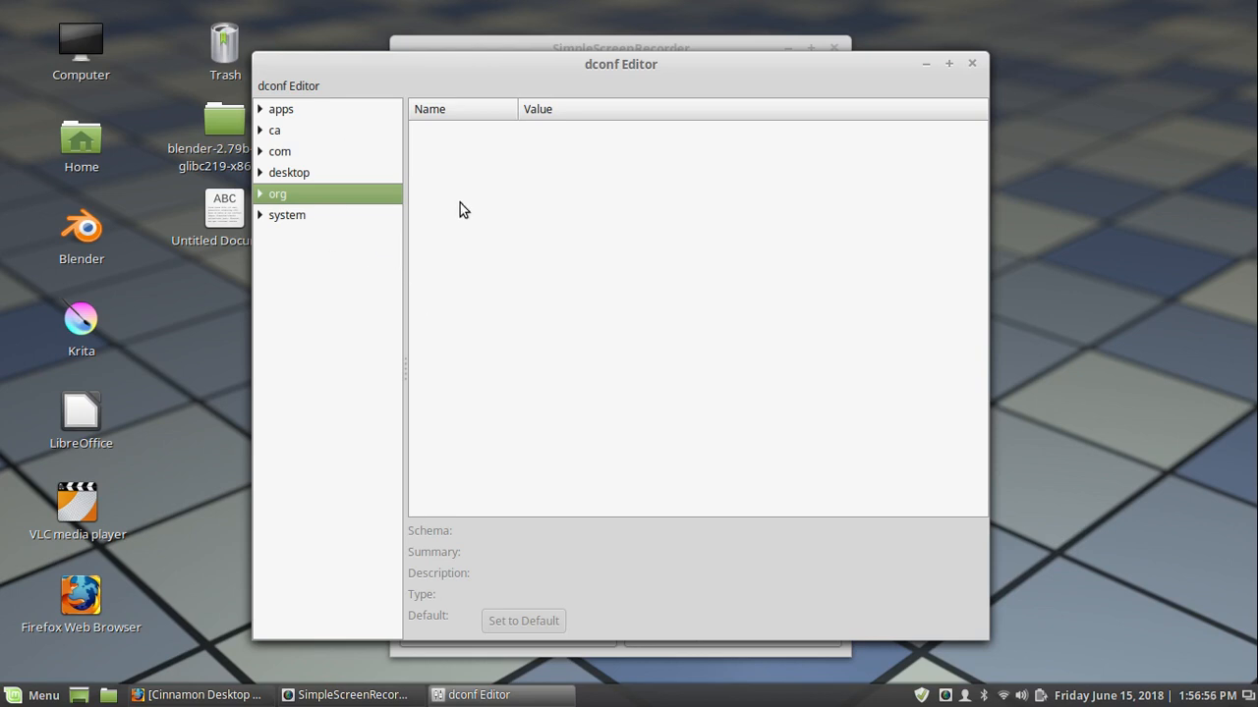
pyautogui.click(261, 149)
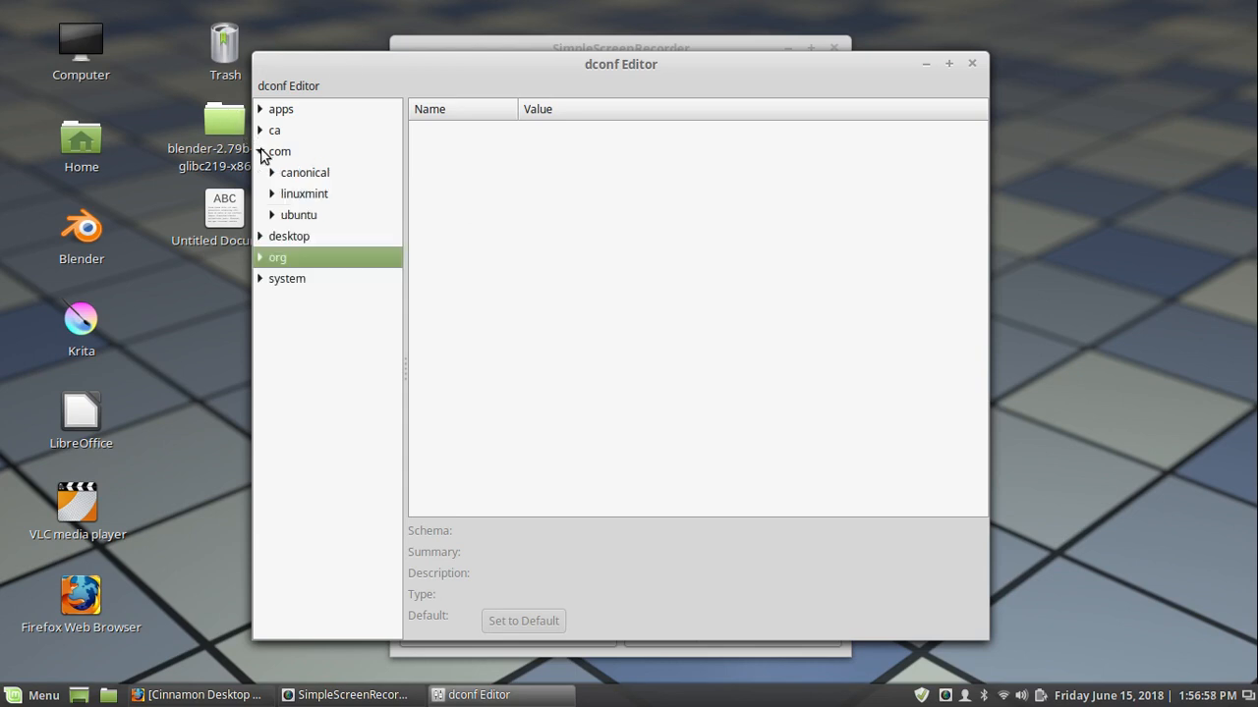
pyautogui.click(283, 173)
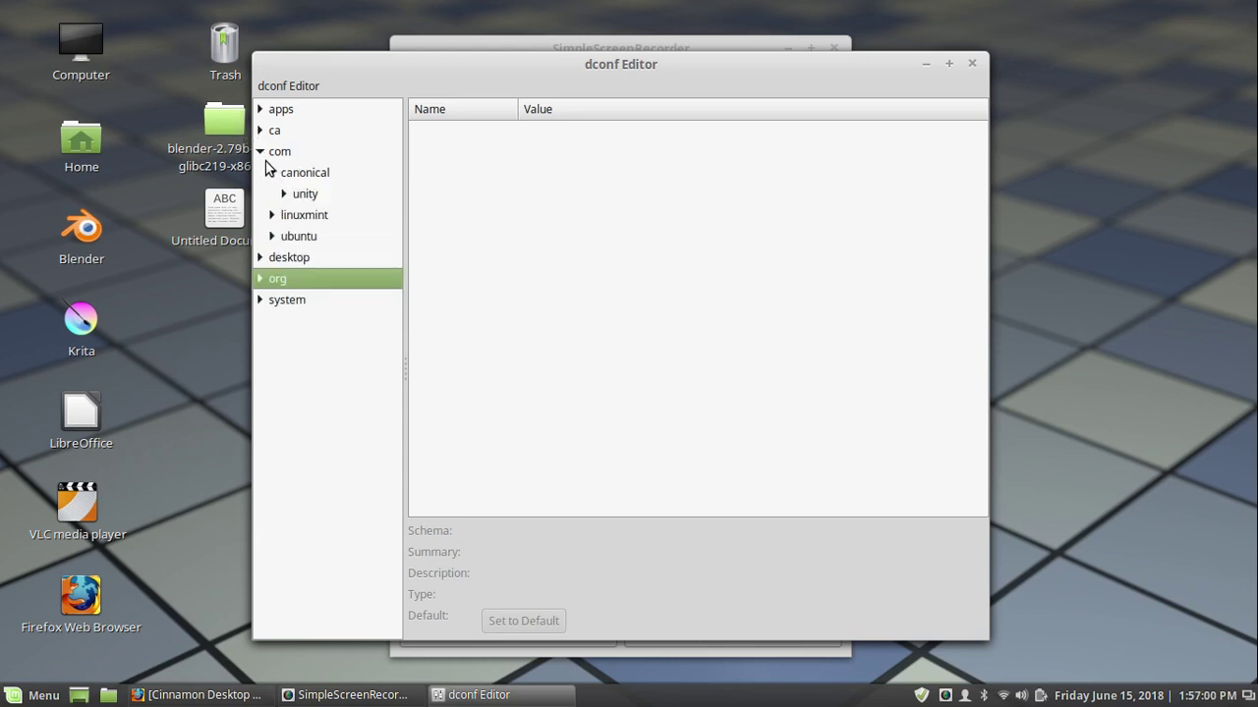
pyautogui.click(259, 151)
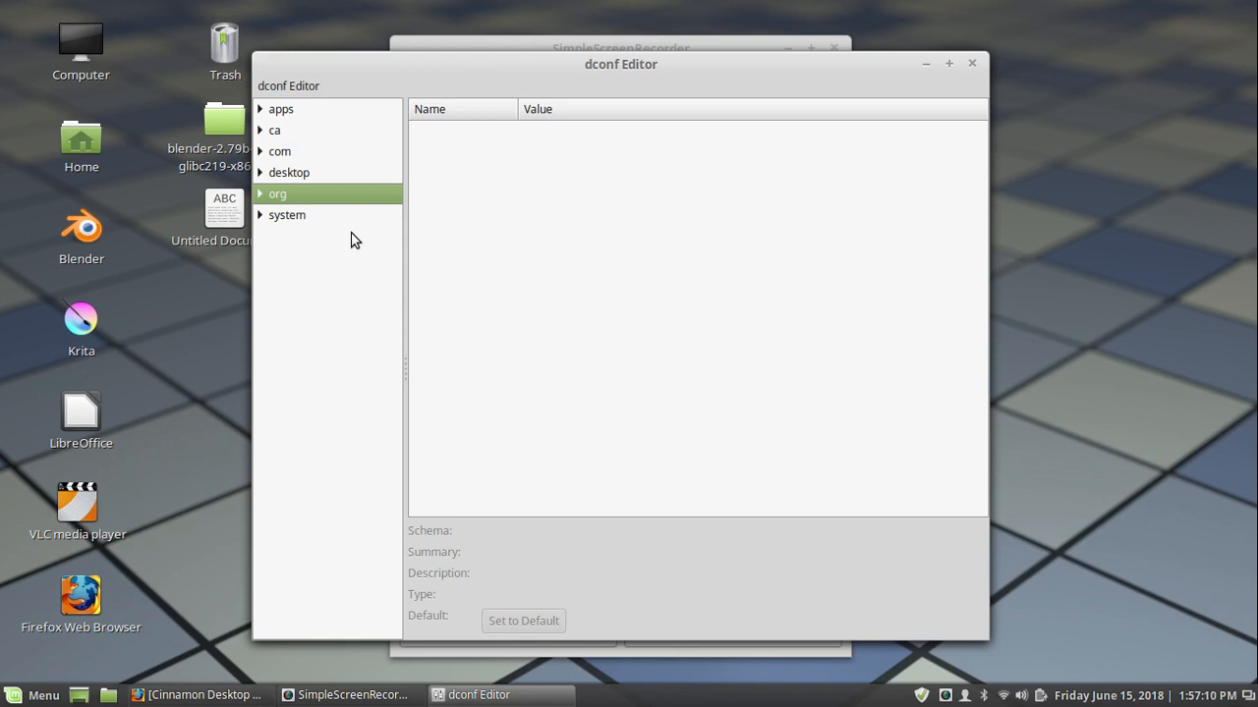
pyautogui.moveTo(263, 188)
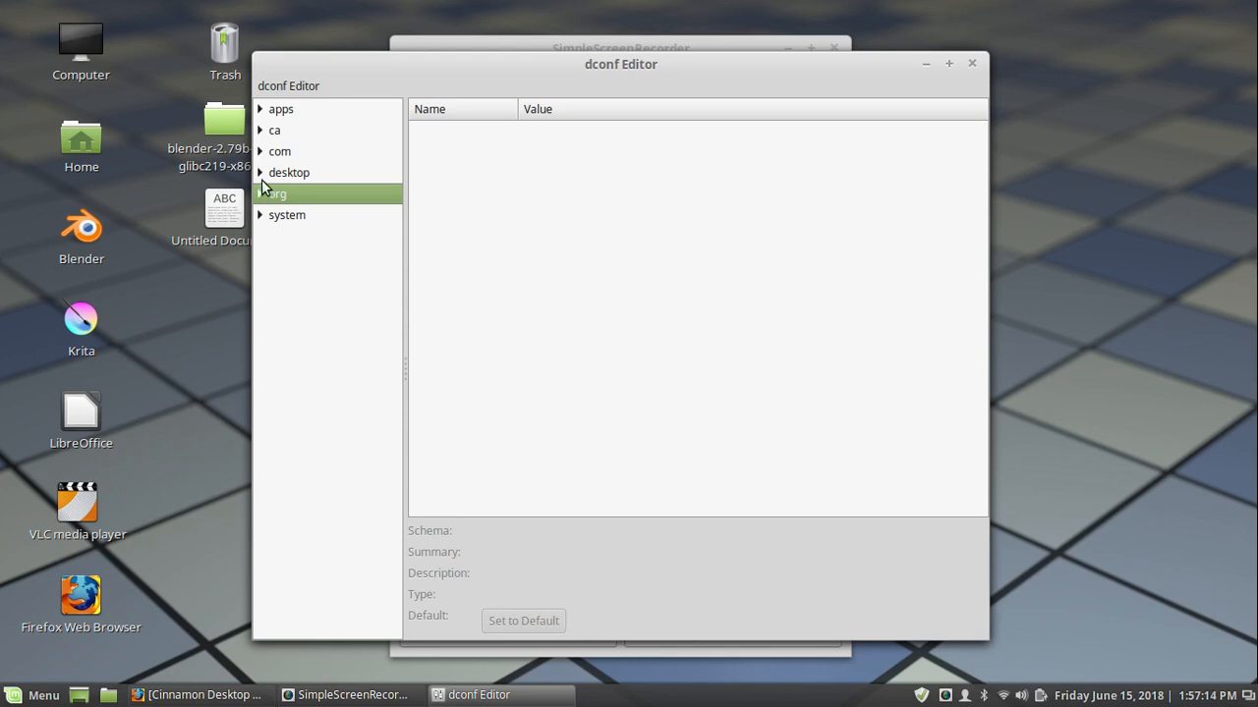
# - Select the org folder and collapse the desktop branch back to top-level folders
pyautogui.click(289, 173)
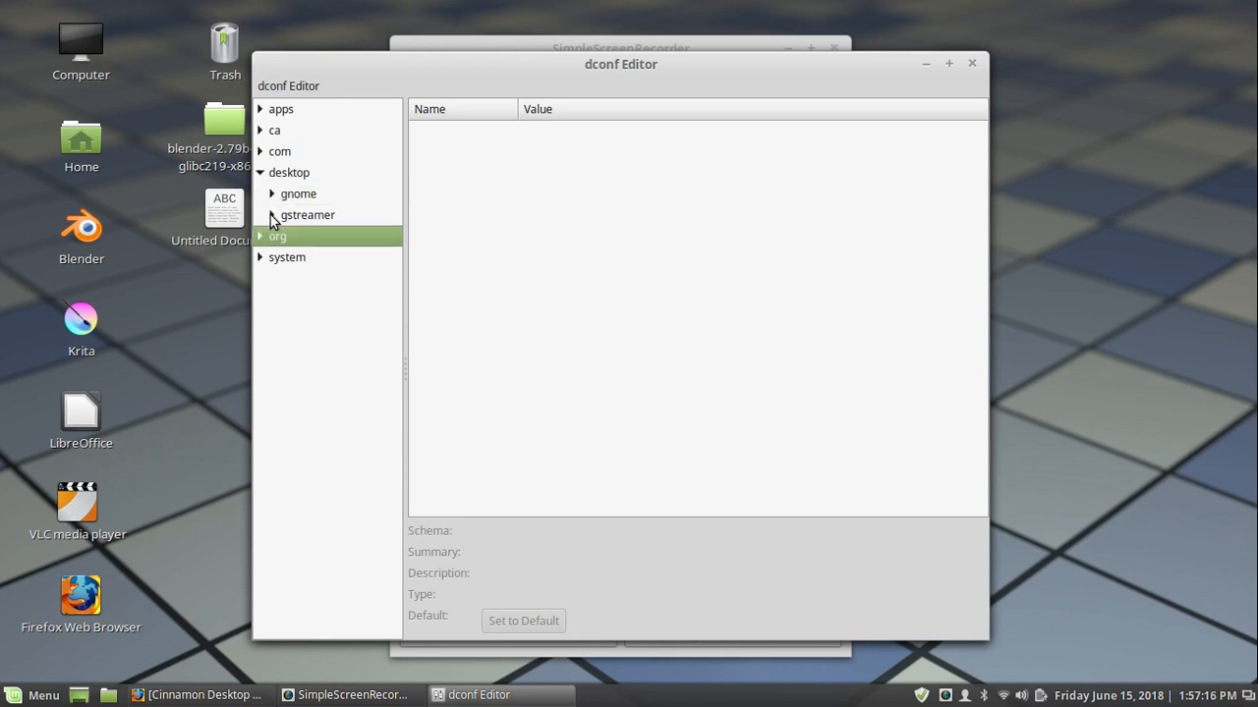
pyautogui.click(259, 173)
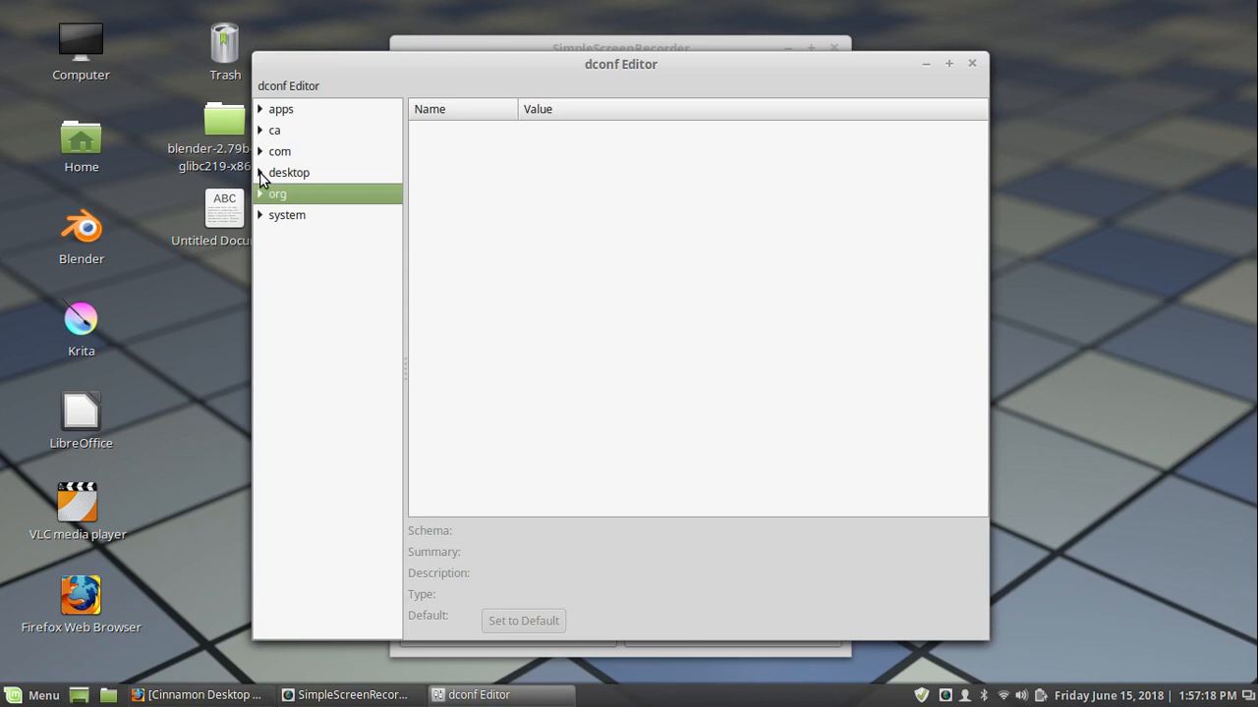
pyautogui.moveTo(322, 234)
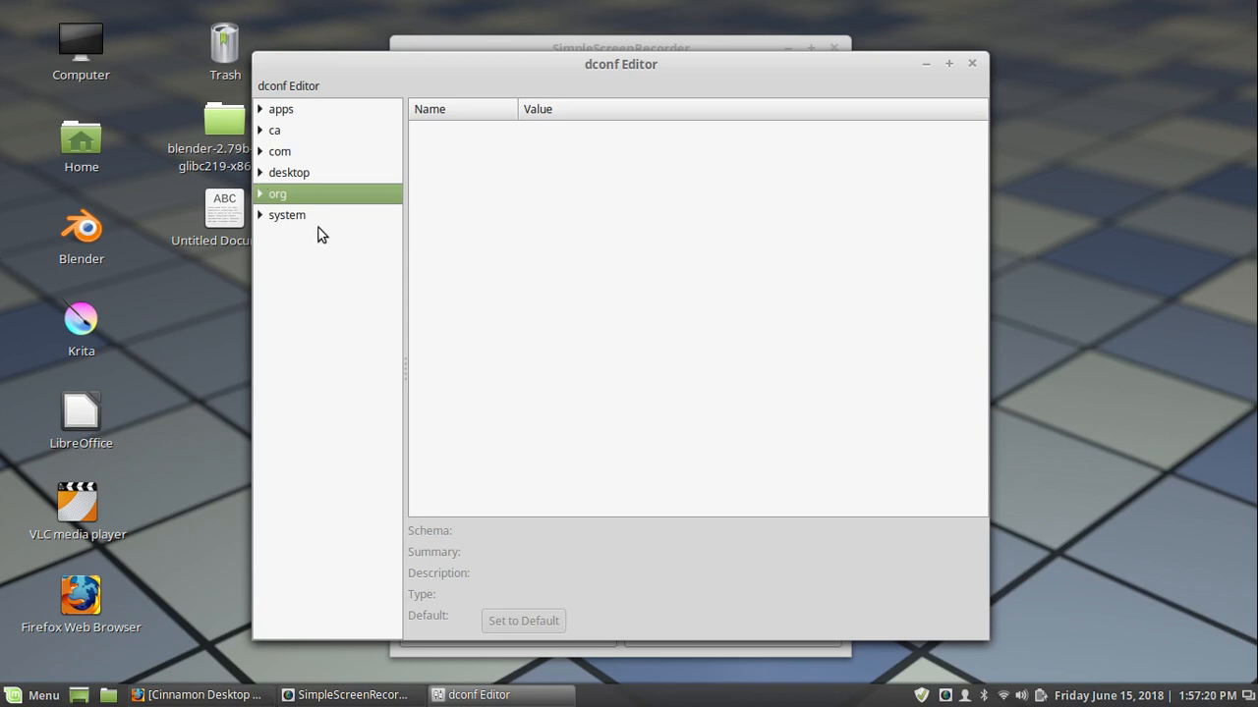
pyautogui.moveTo(324, 227)
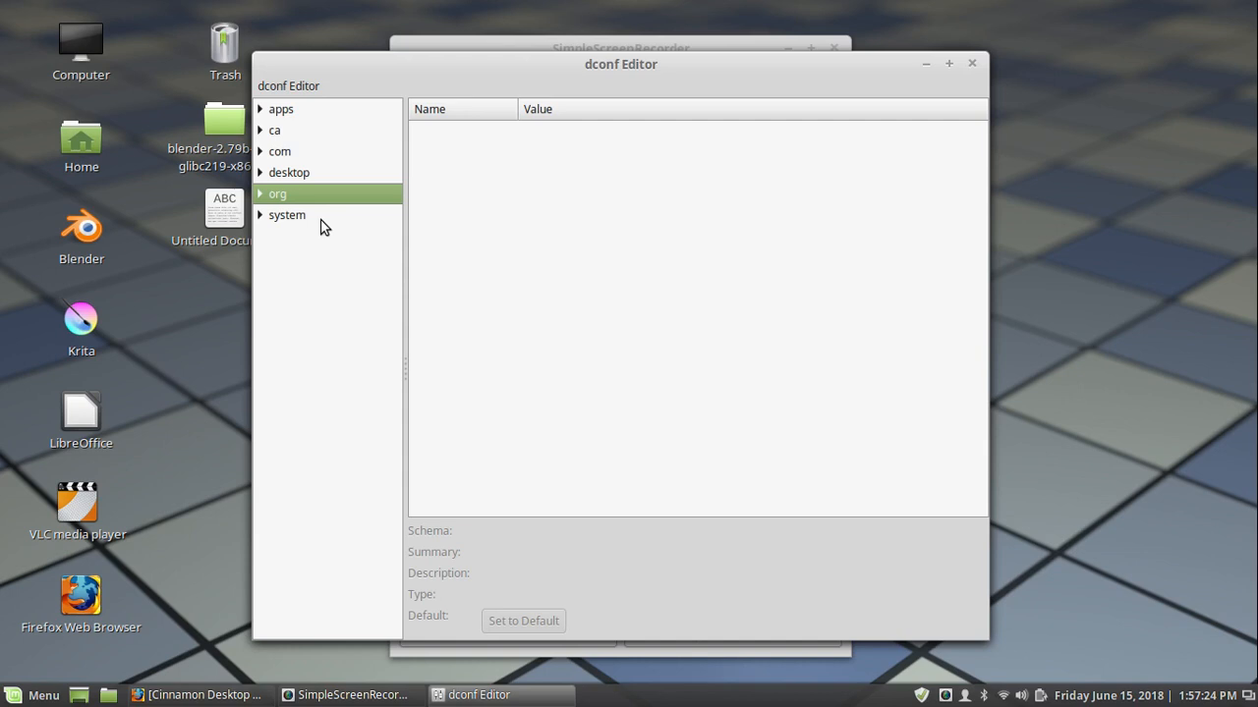
pyautogui.moveTo(318, 220)
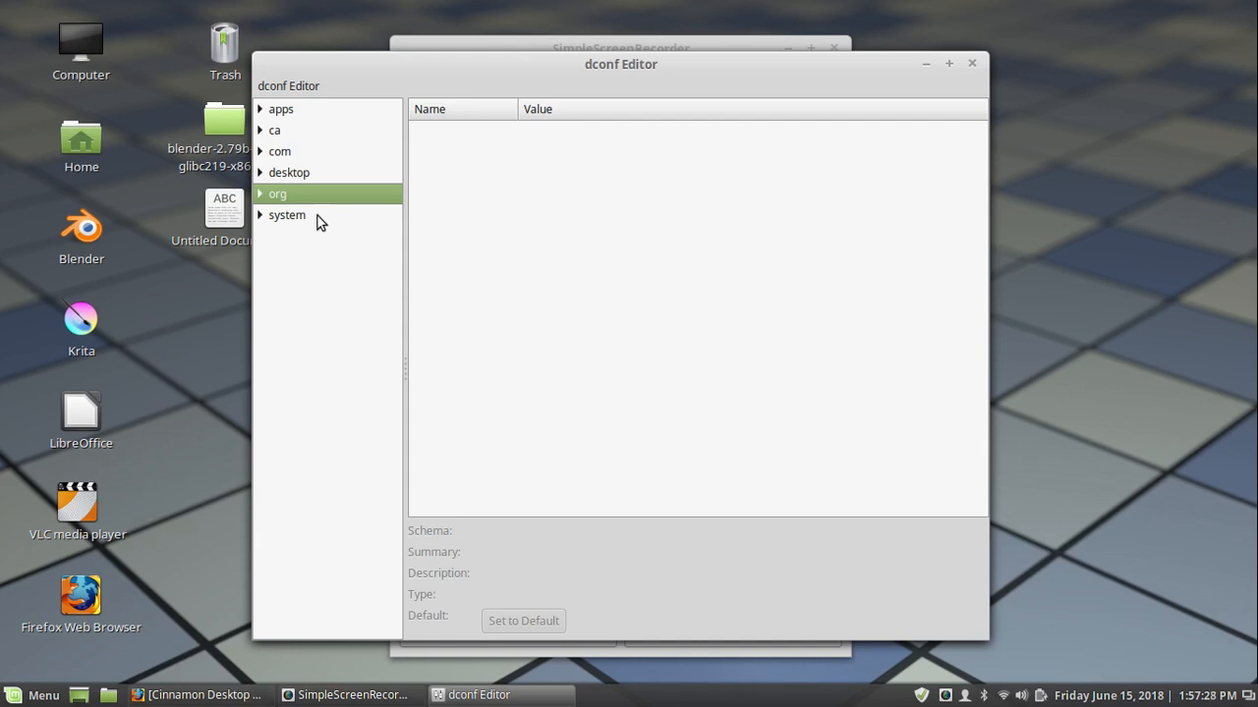
pyautogui.moveTo(331, 159)
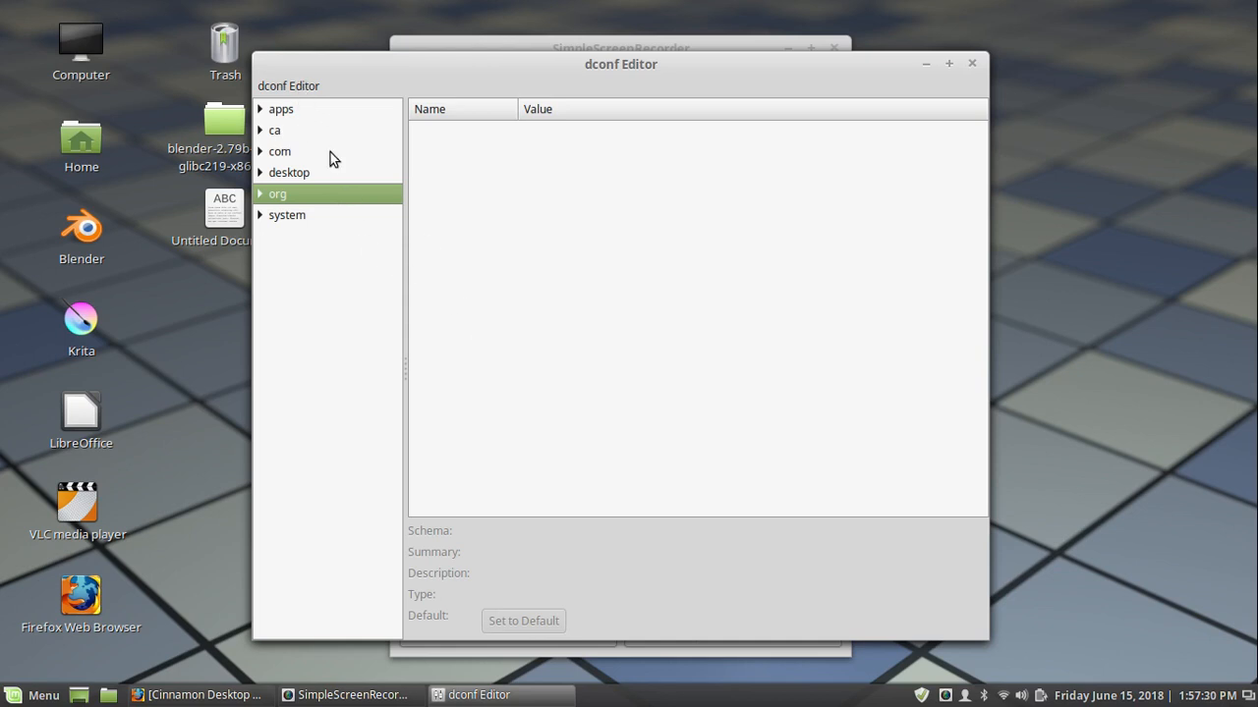
pyautogui.moveTo(298, 92)
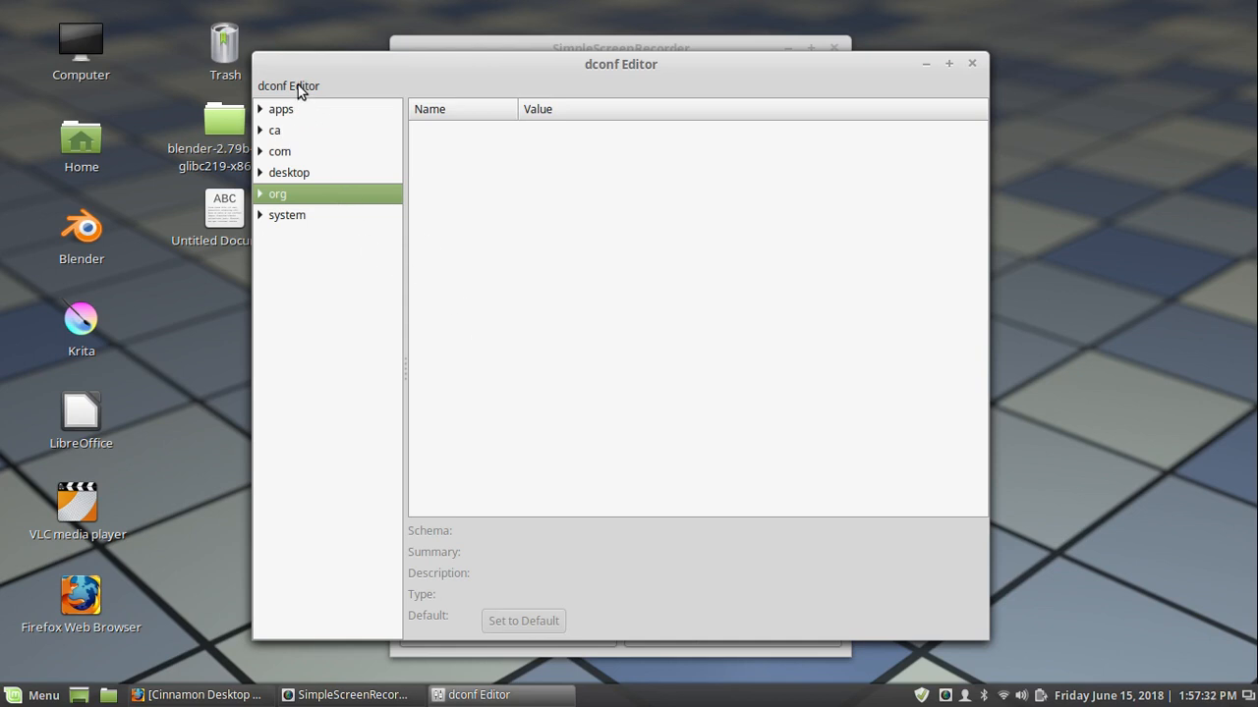
pyautogui.moveTo(344, 78)
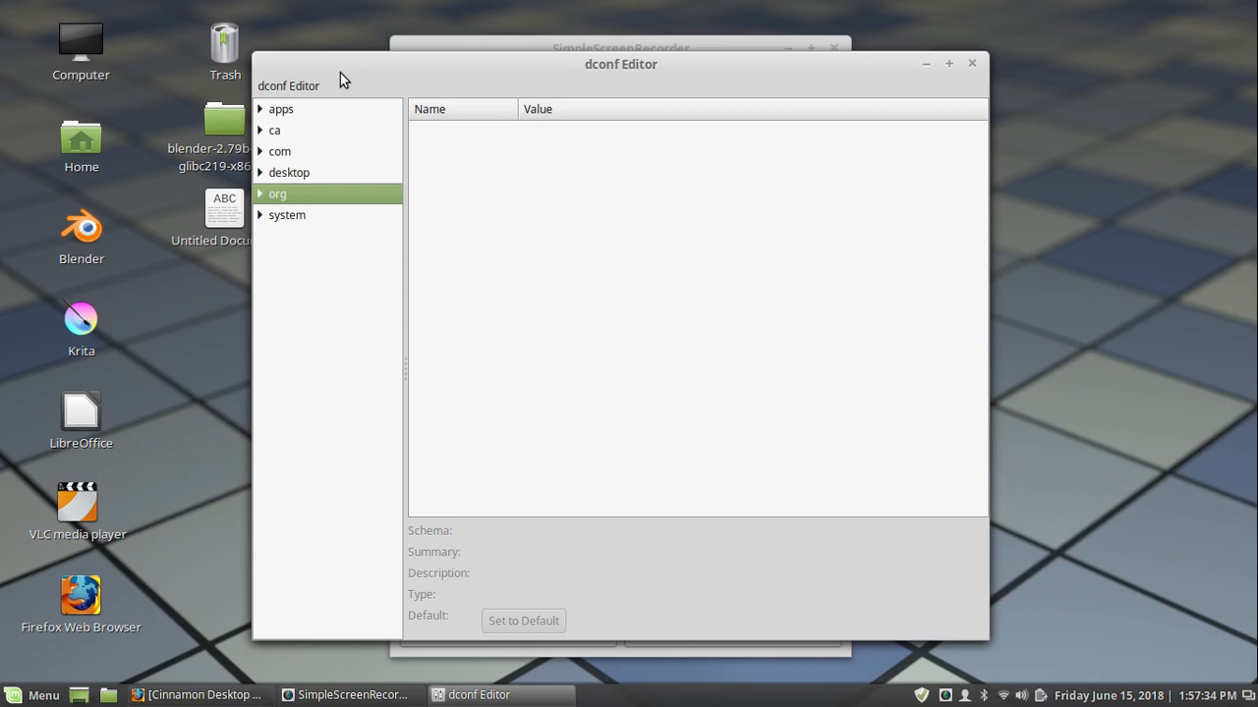
pyautogui.moveTo(303, 92)
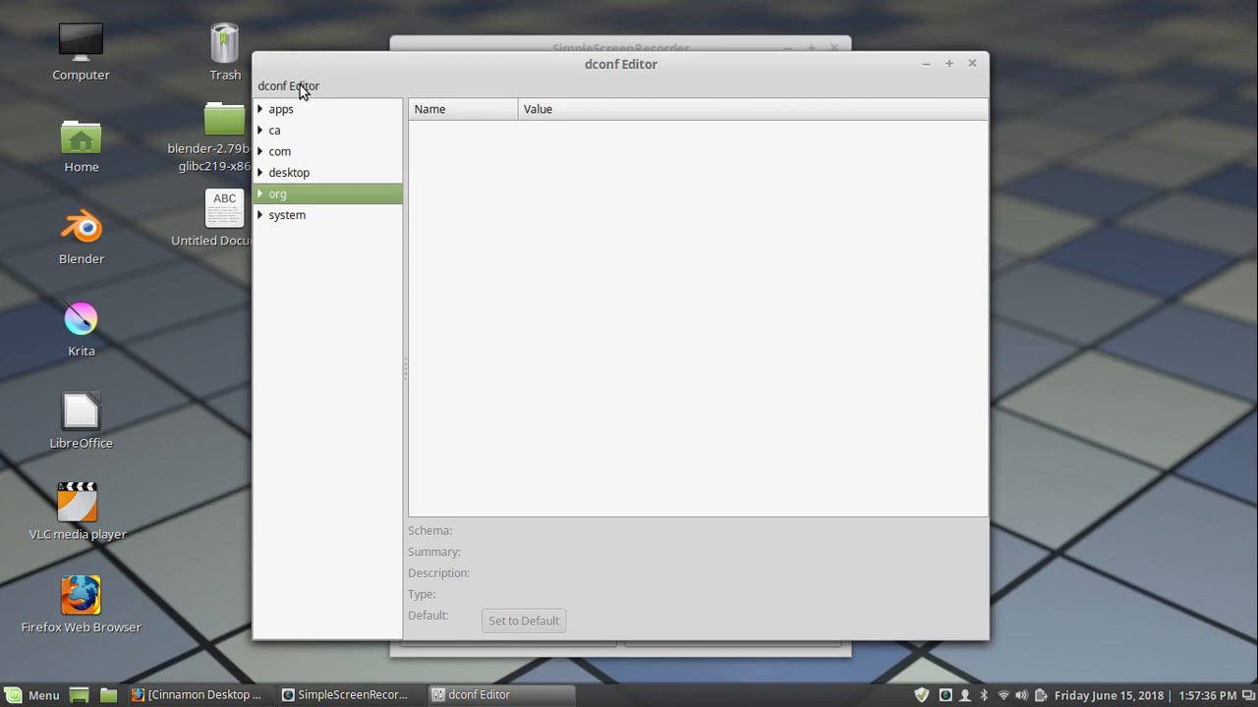
pyautogui.moveTo(330, 84)
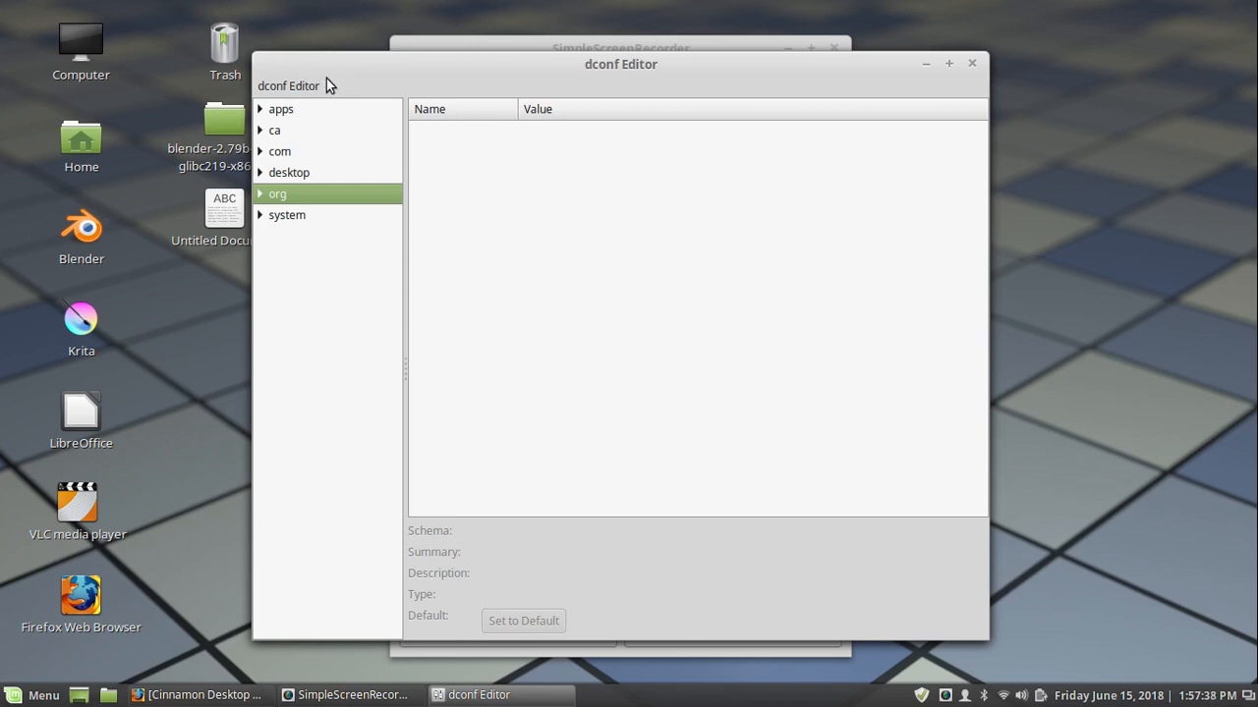
# - Use Find to search for 'mouse' and jump to the a11y keyboard mousekeys-accel-time key
pyautogui.click(287, 86)
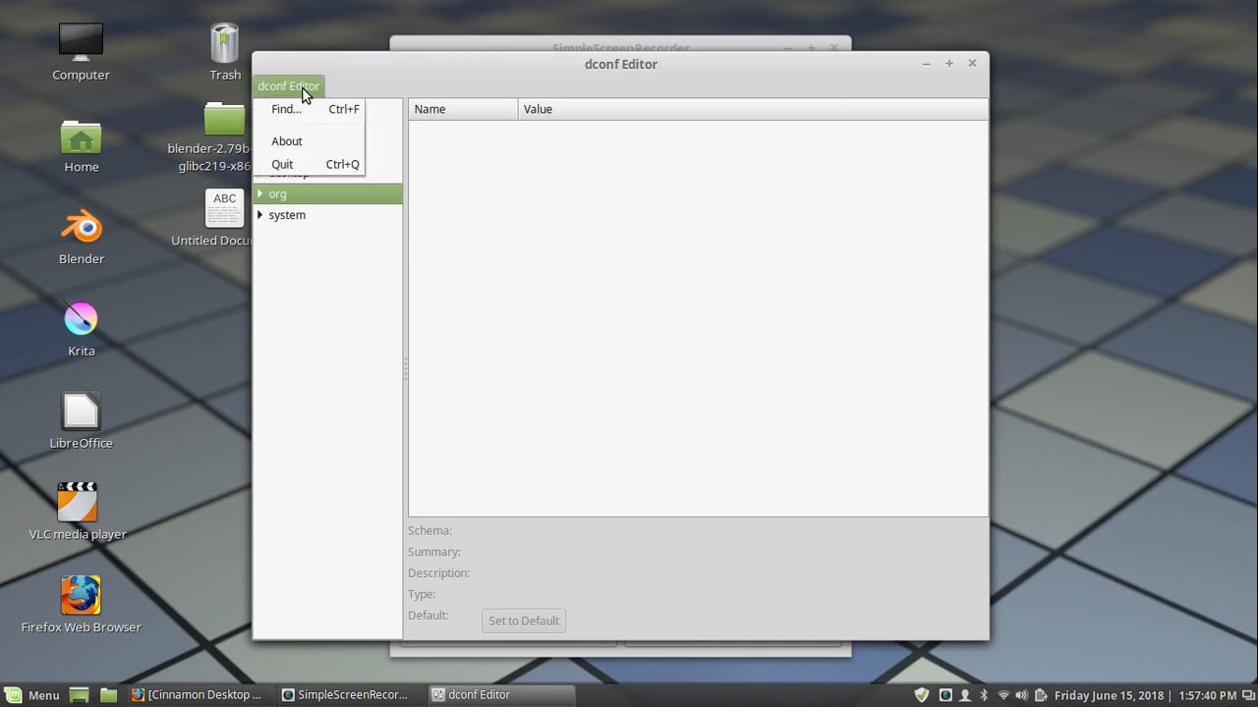
pyautogui.moveTo(287, 110)
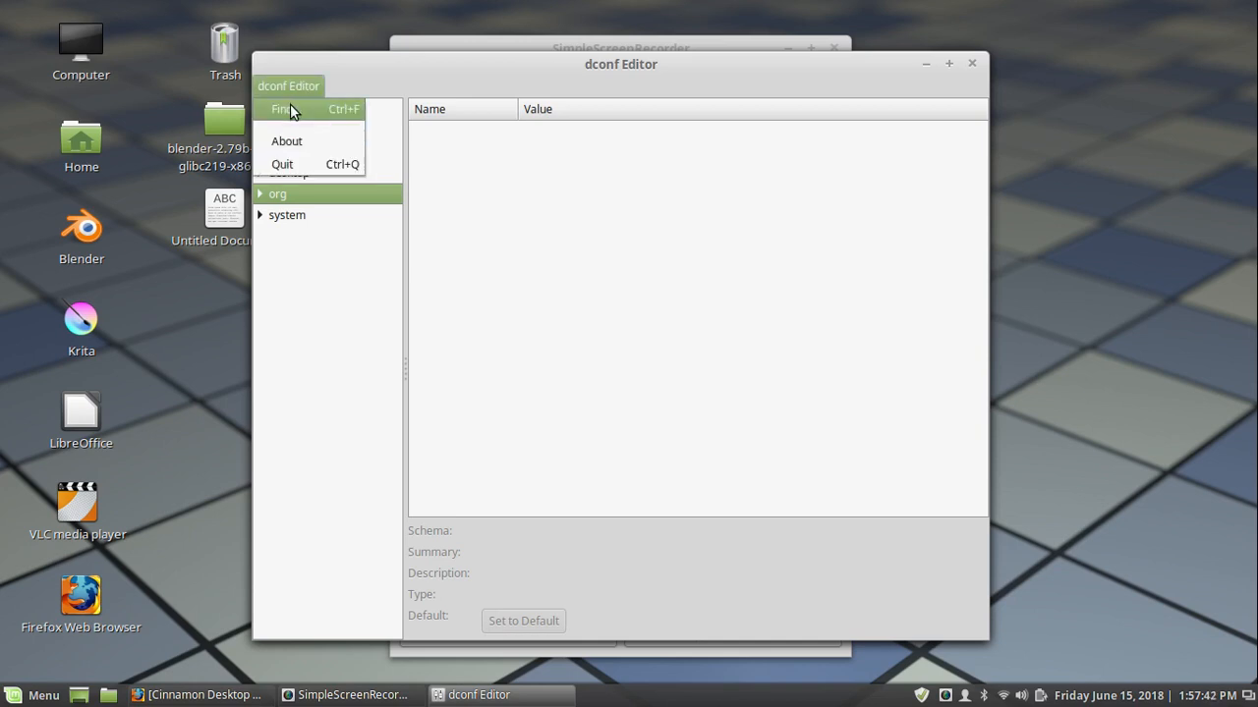
pyautogui.click(283, 110)
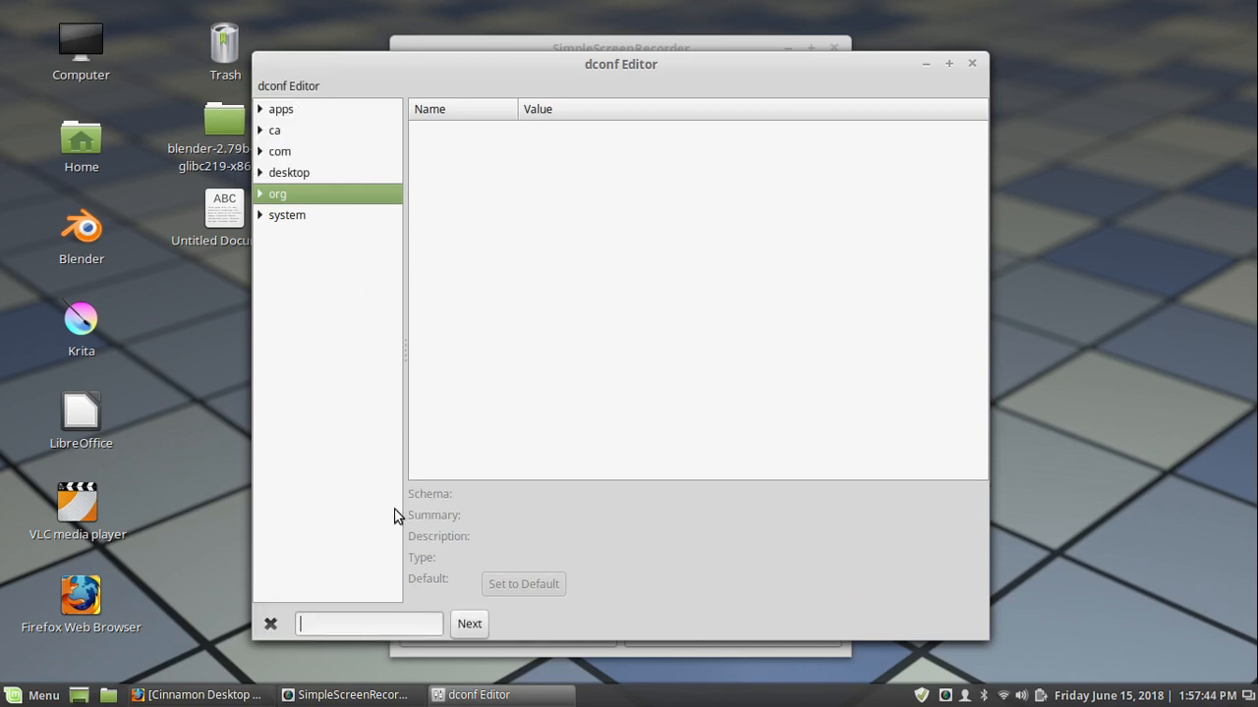
pyautogui.moveTo(353, 623)
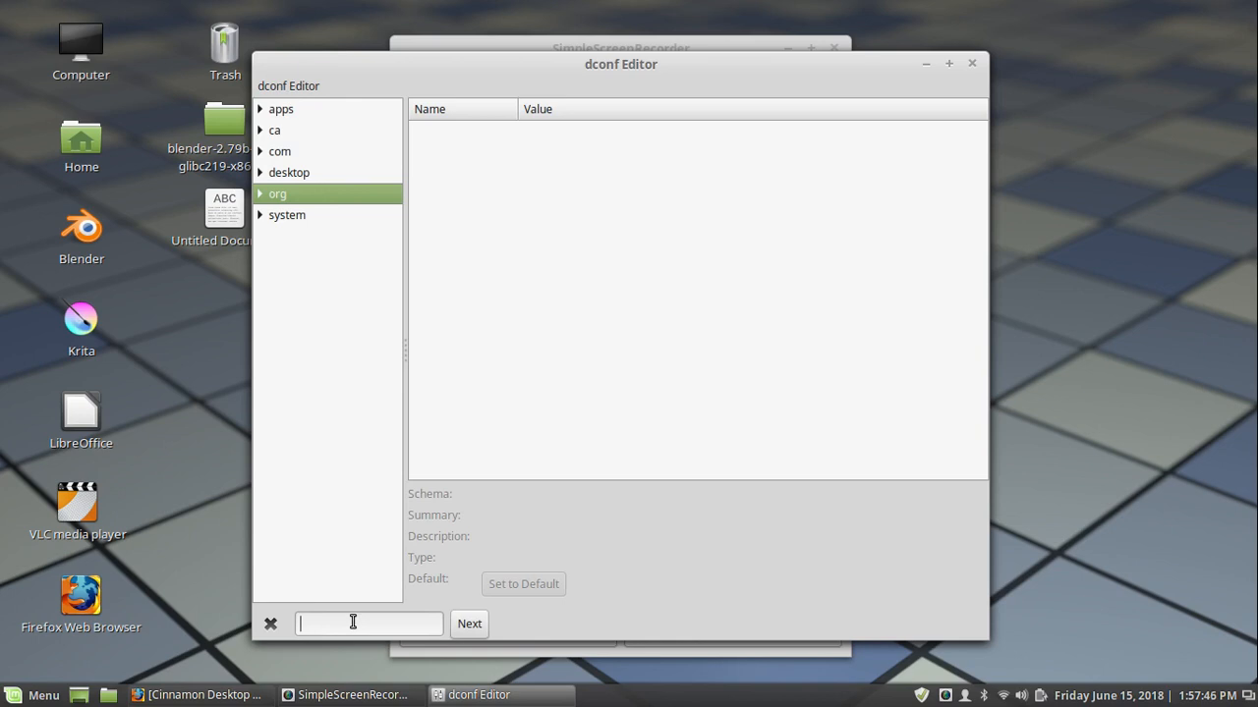
pyautogui.write('mouse')
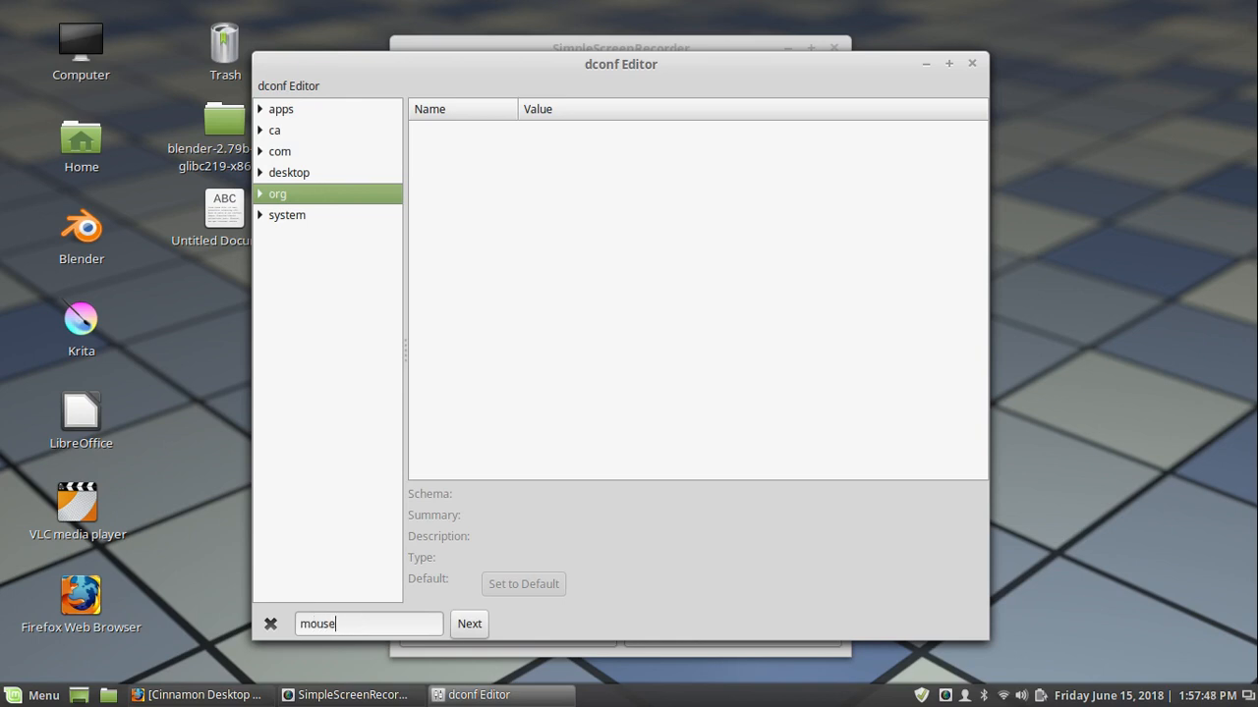
pyautogui.click(468, 625)
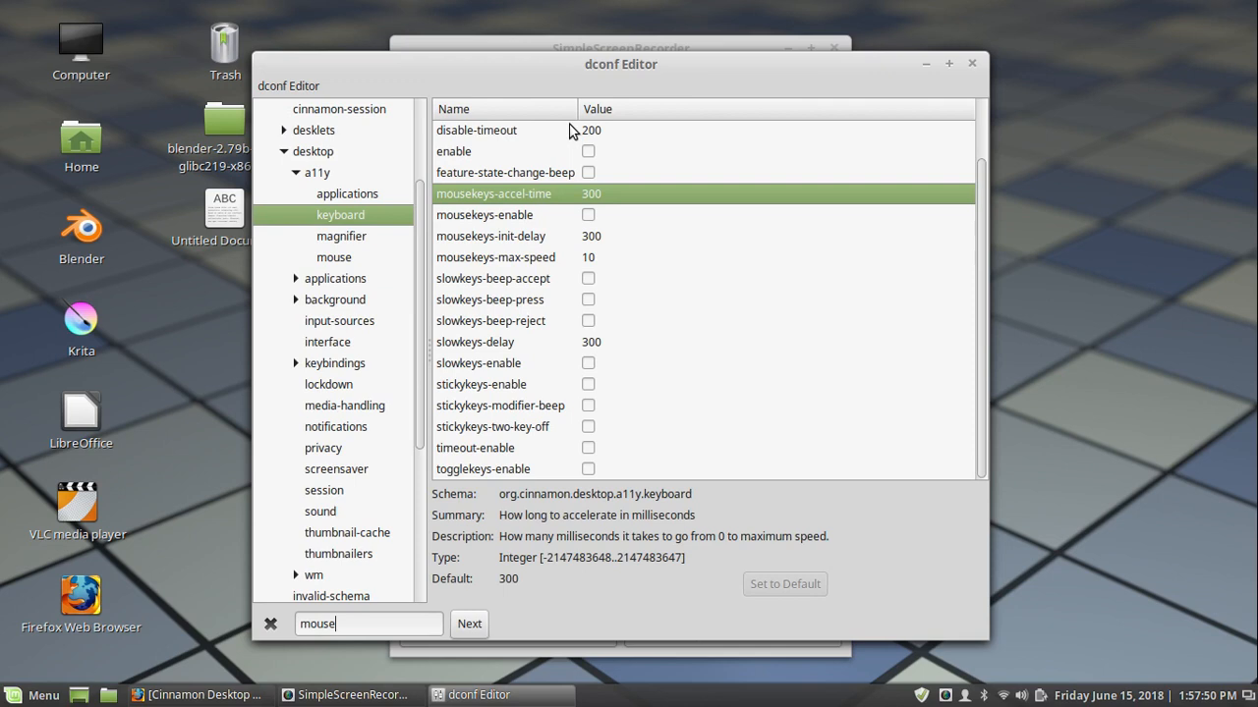
pyautogui.moveTo(519, 234)
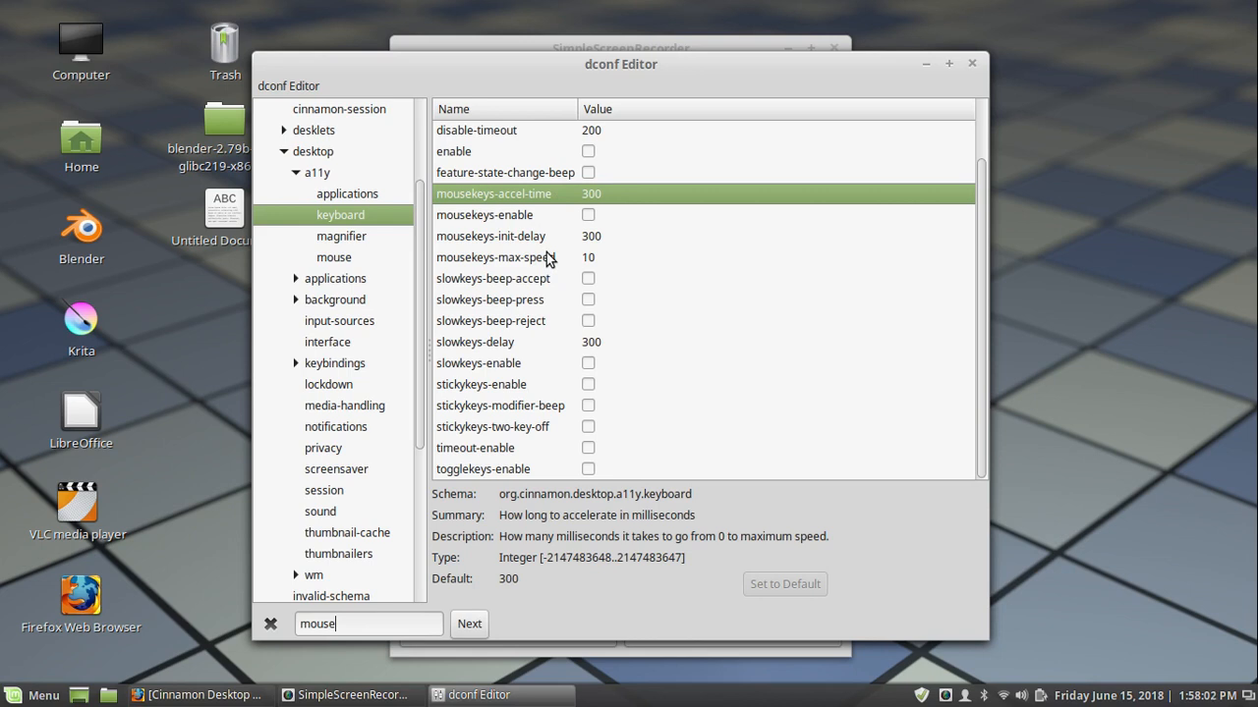
pyautogui.moveTo(349, 627)
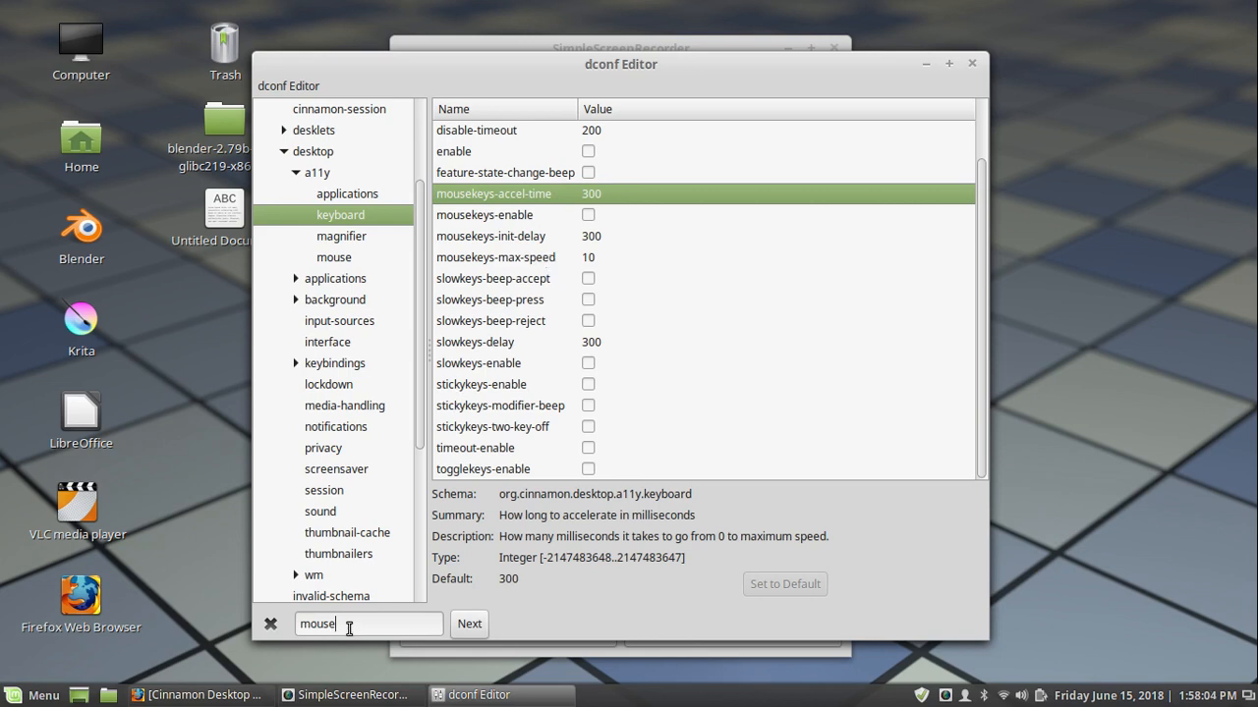
# - Replace the search term with 'screenshot' to land on the media-keys area-screenshot binding
pyautogui.tripleClick(370, 625)
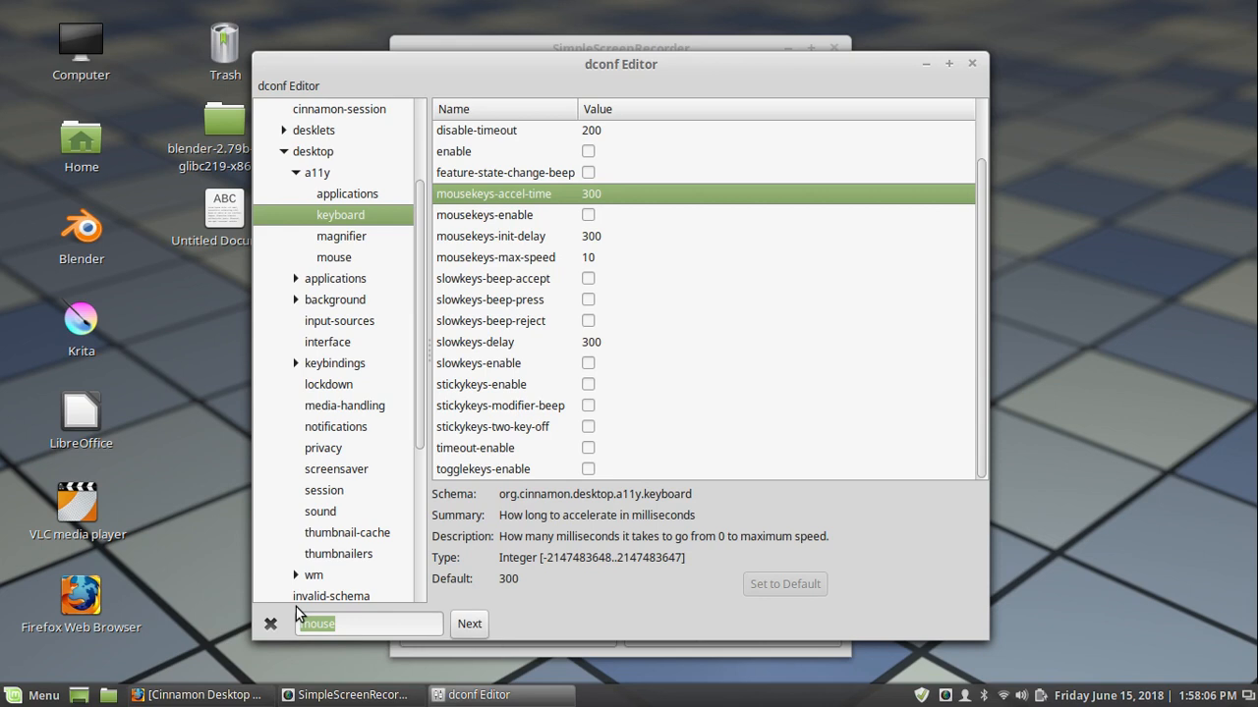
pyautogui.write('screee')
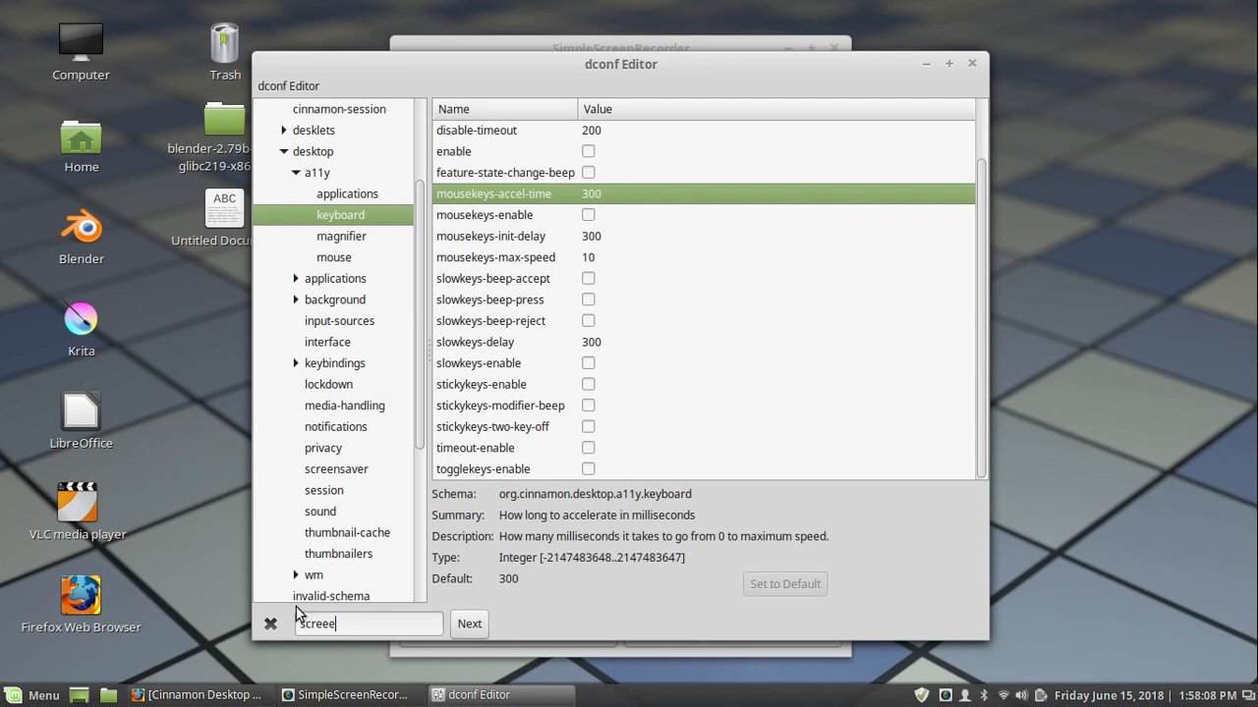
pyautogui.write('screenshot')
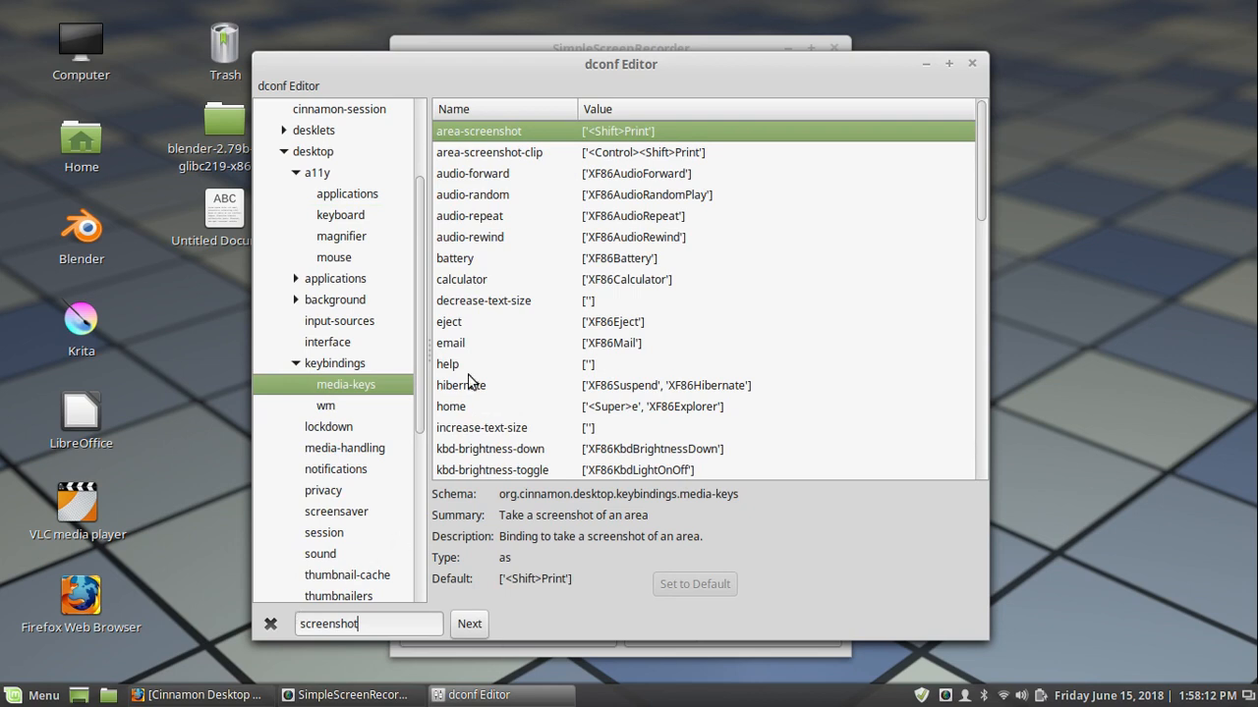
pyautogui.moveTo(668, 405)
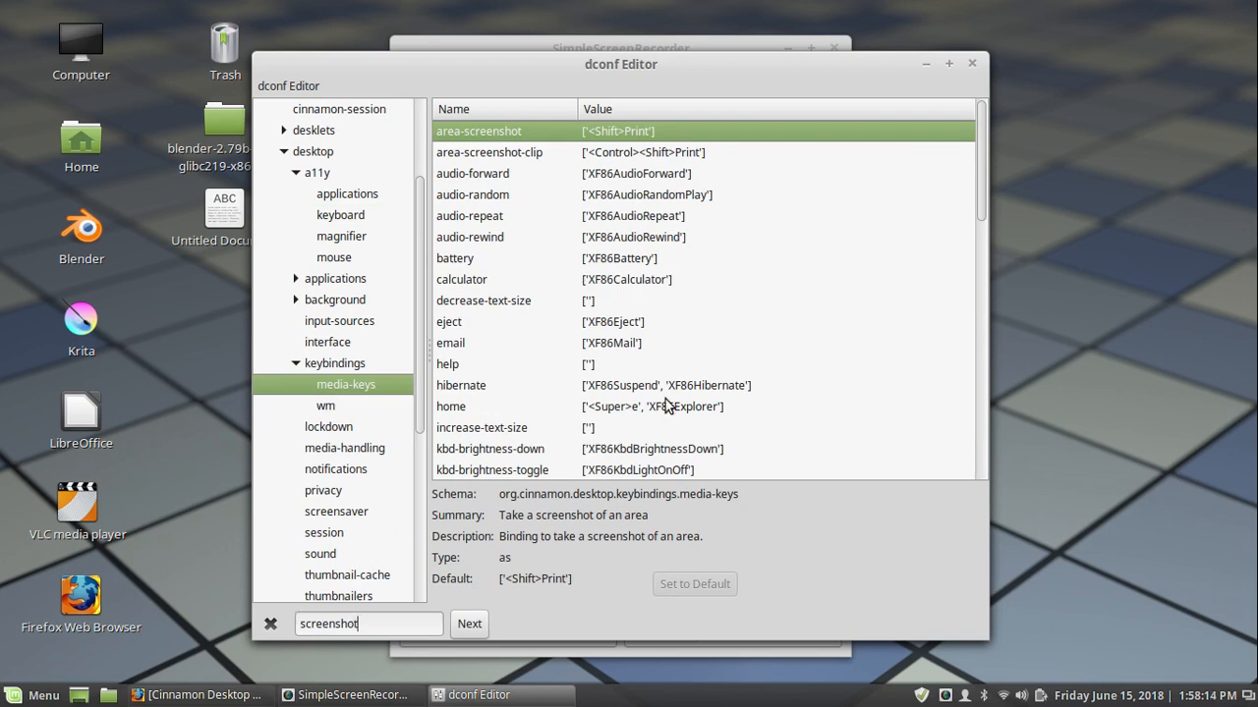
pyautogui.moveTo(639, 279)
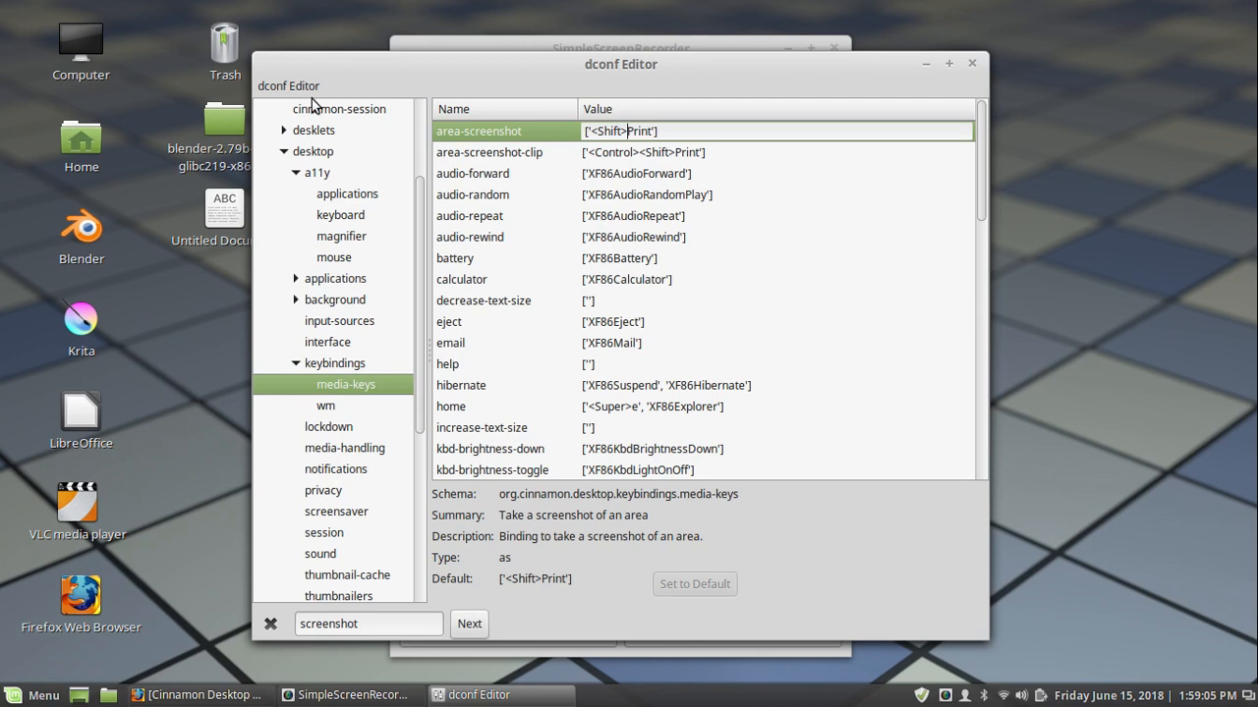
pyautogui.moveTo(194, 452)
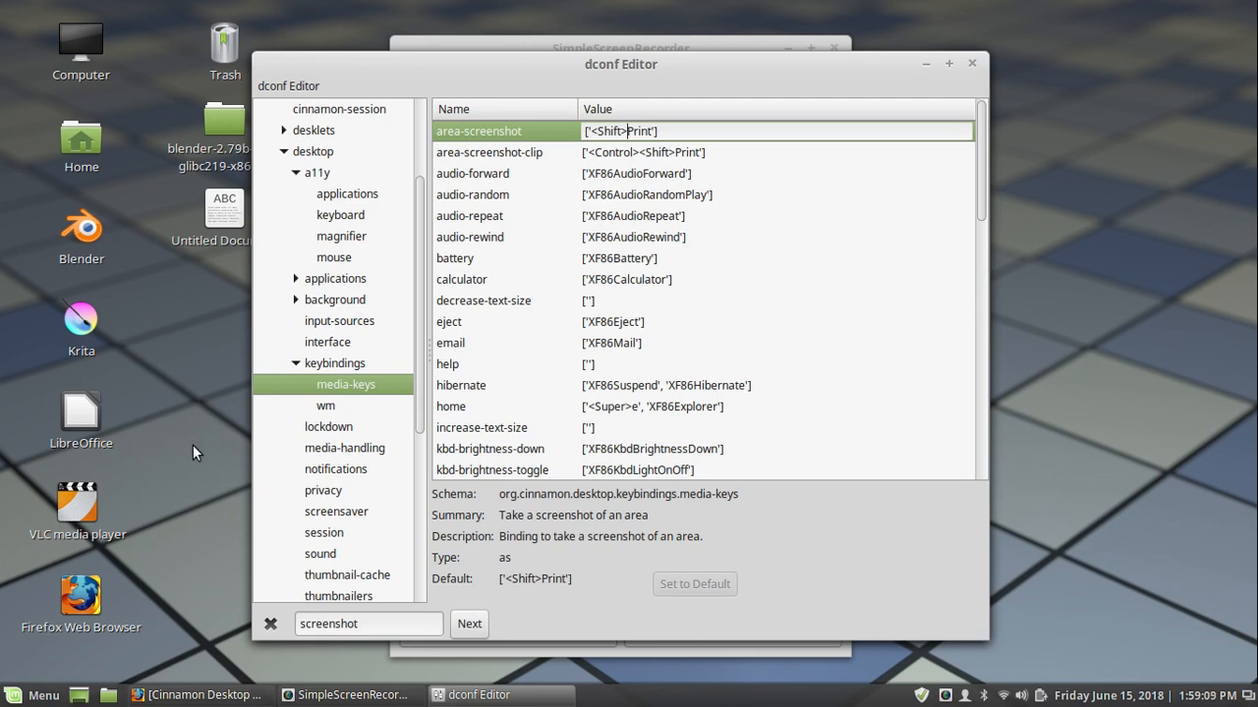
pyautogui.moveTo(216, 444)
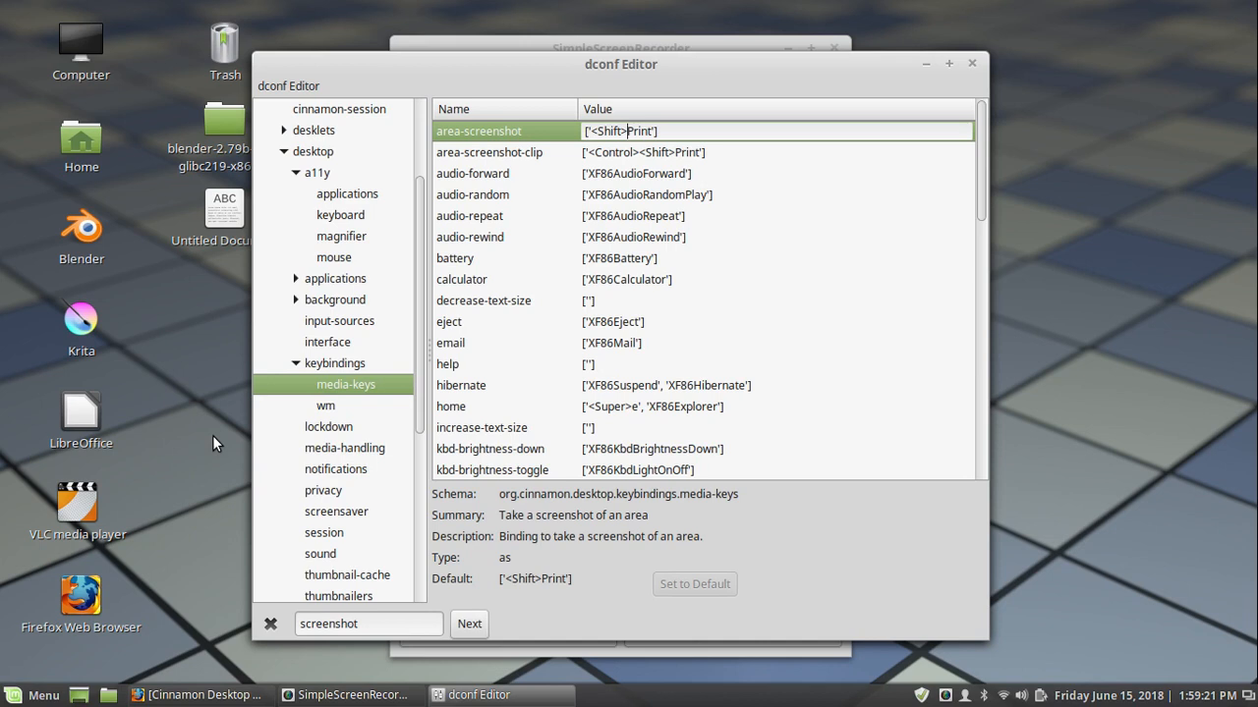
pyautogui.moveTo(254, 560)
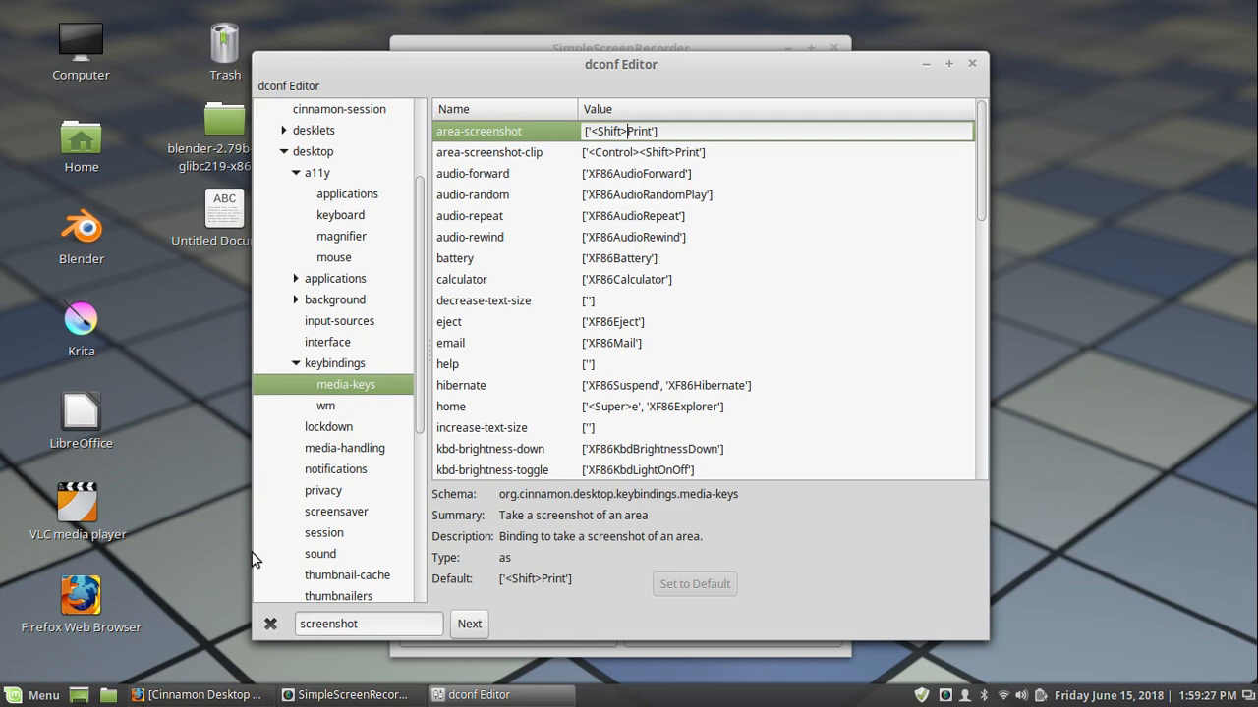